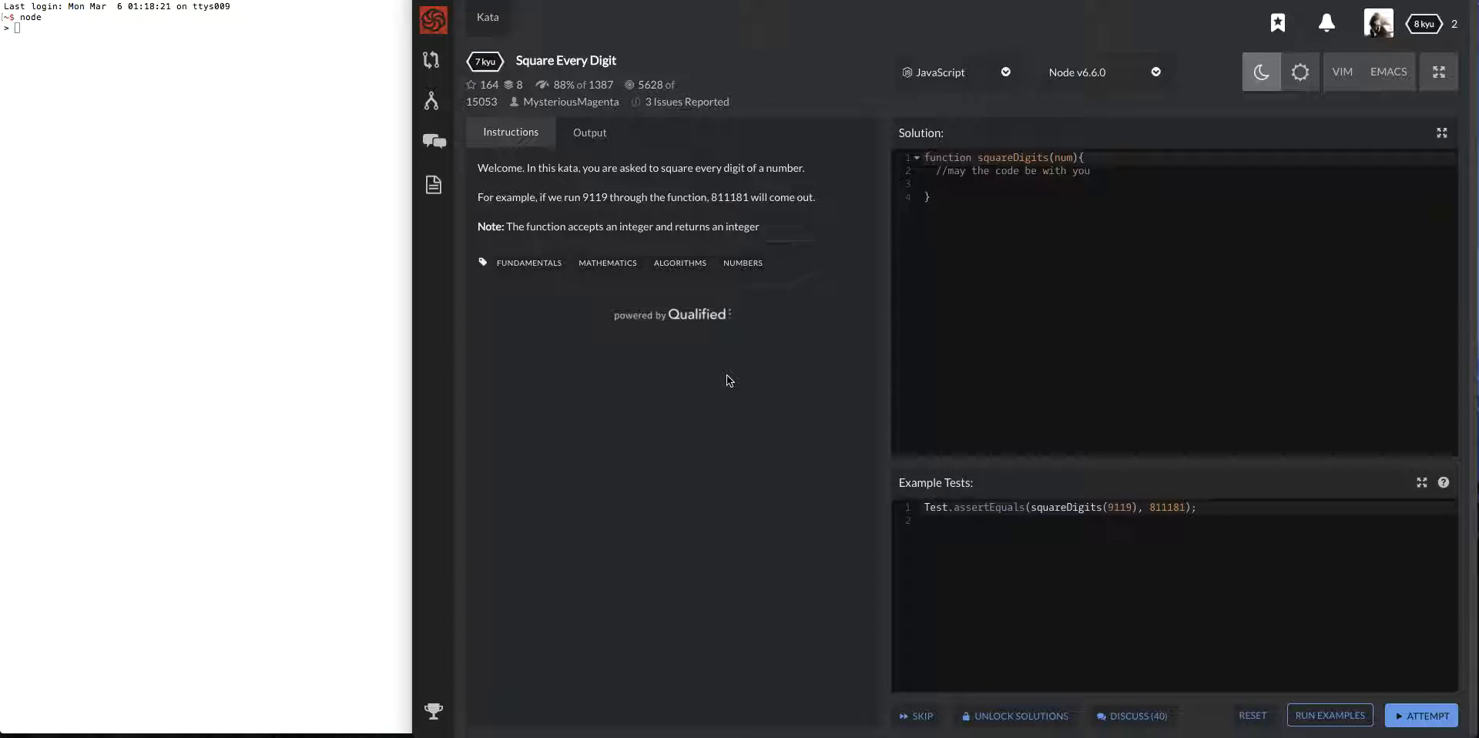
mouse_move(647, 376)
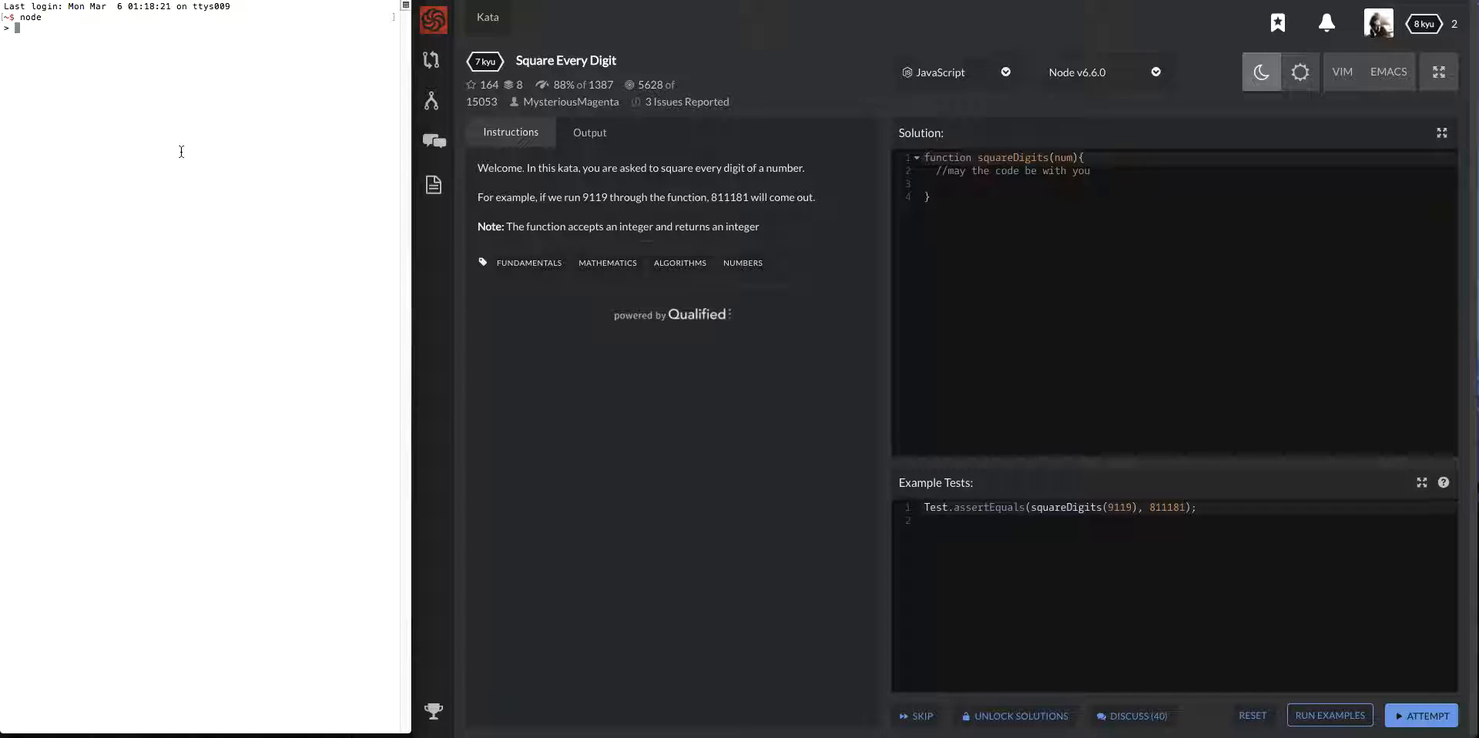
Evaluate 9 * 9 in the Node REPL to get 81
type("*")
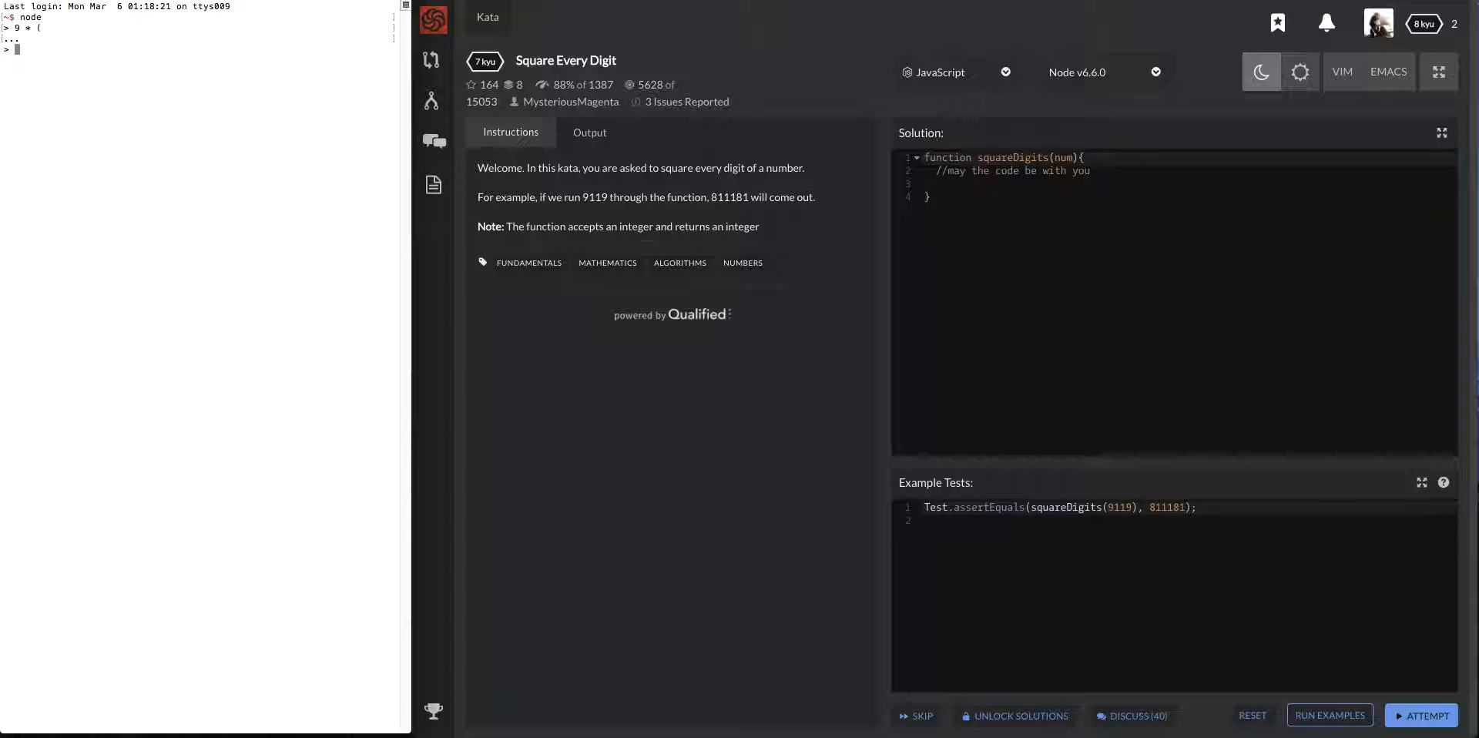
type("9 * 9")
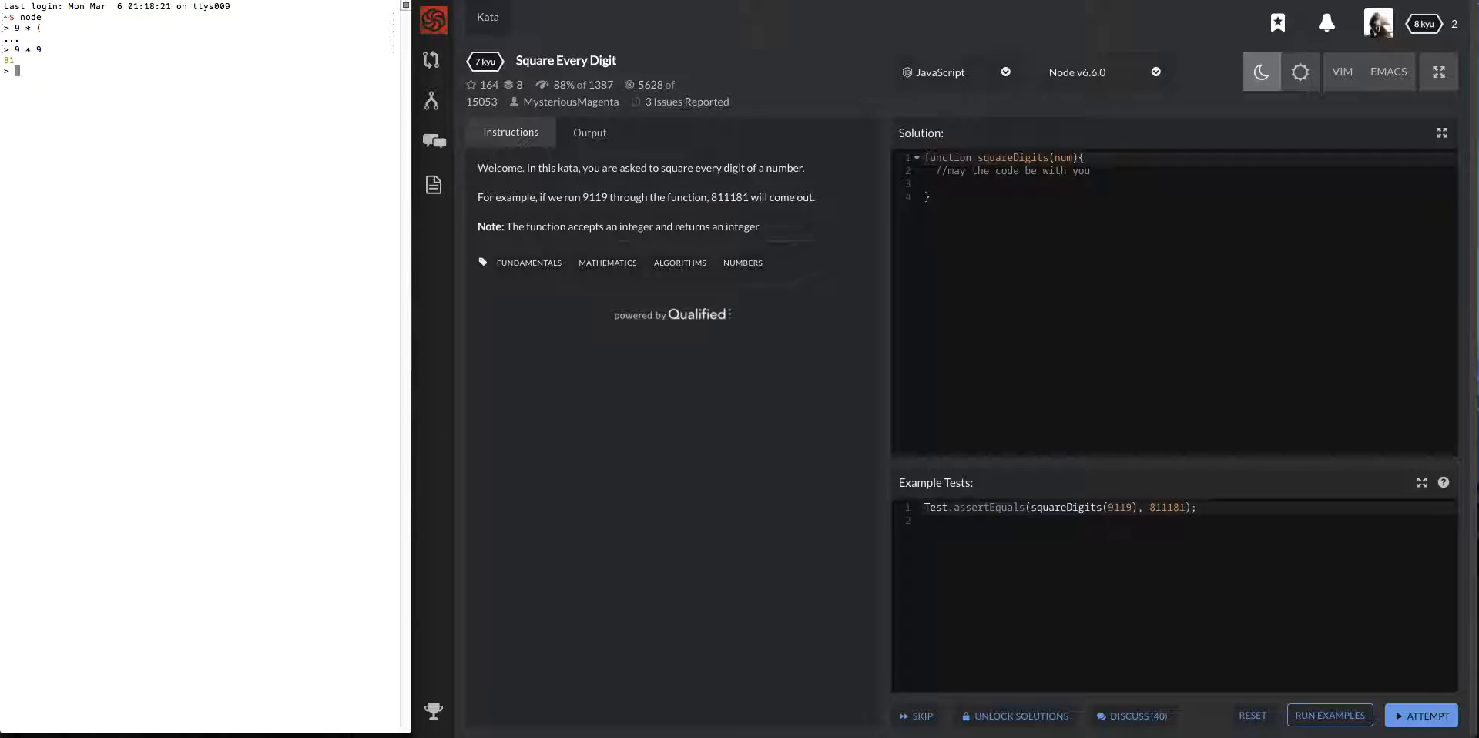
mouse_move(542, 217)
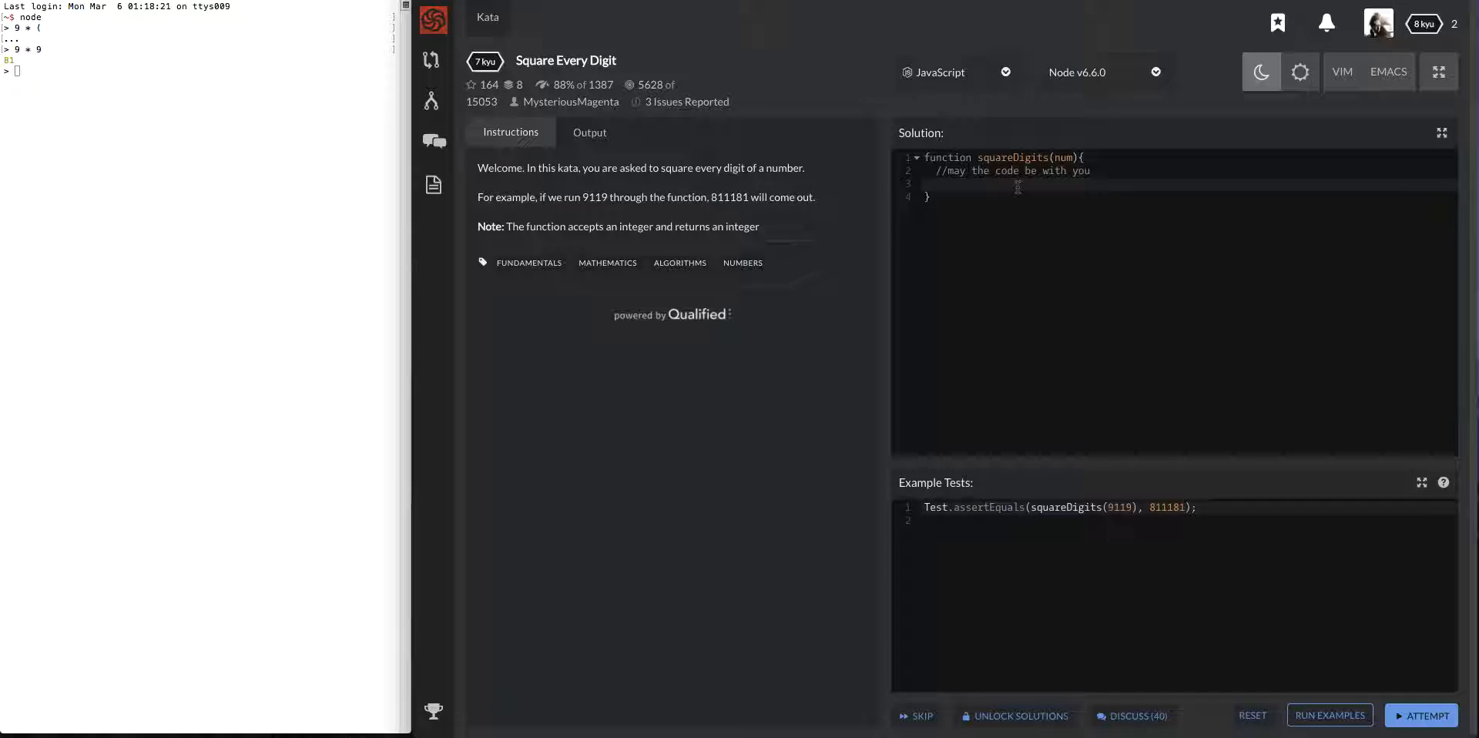
Declare let strNum = String(num); in the squareDigits solution
type("let")
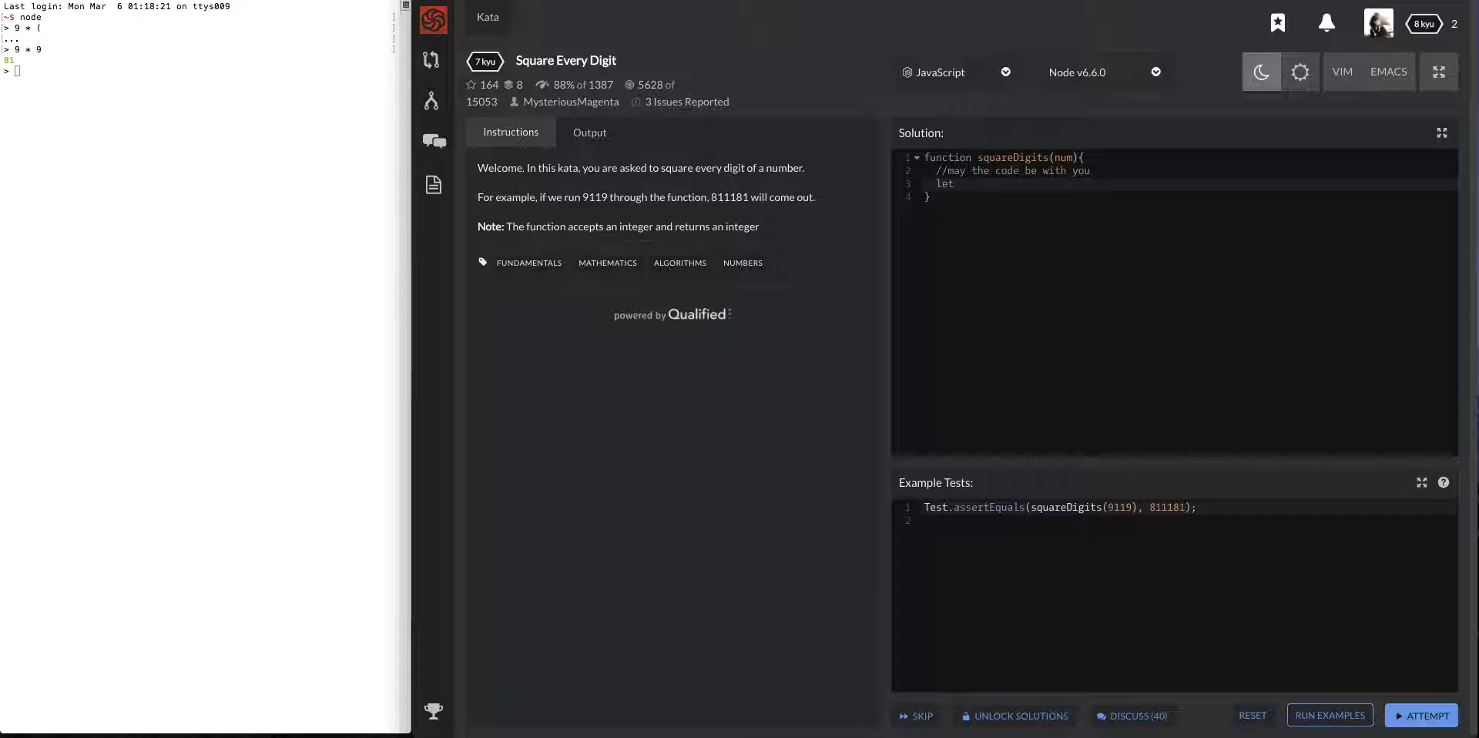
type("str")
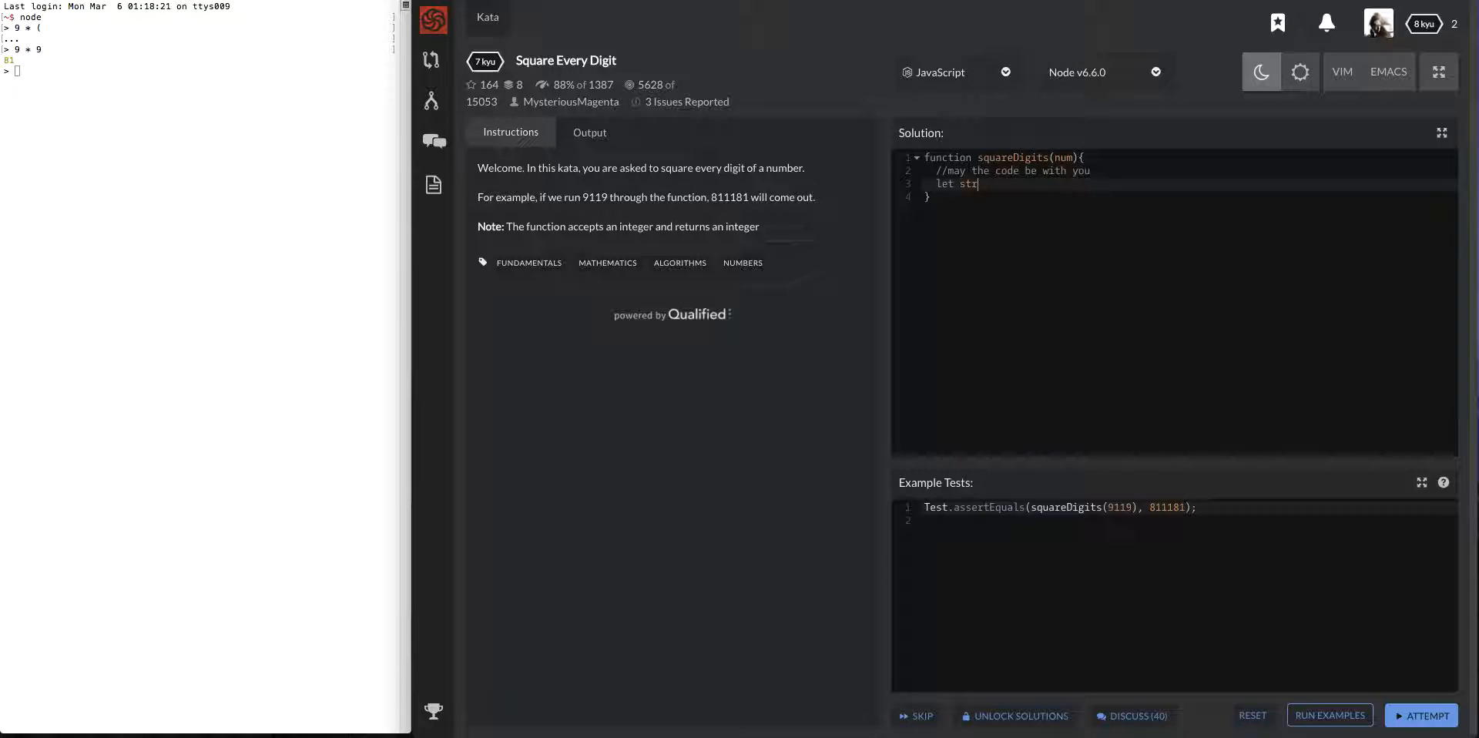
key("BackSpace")
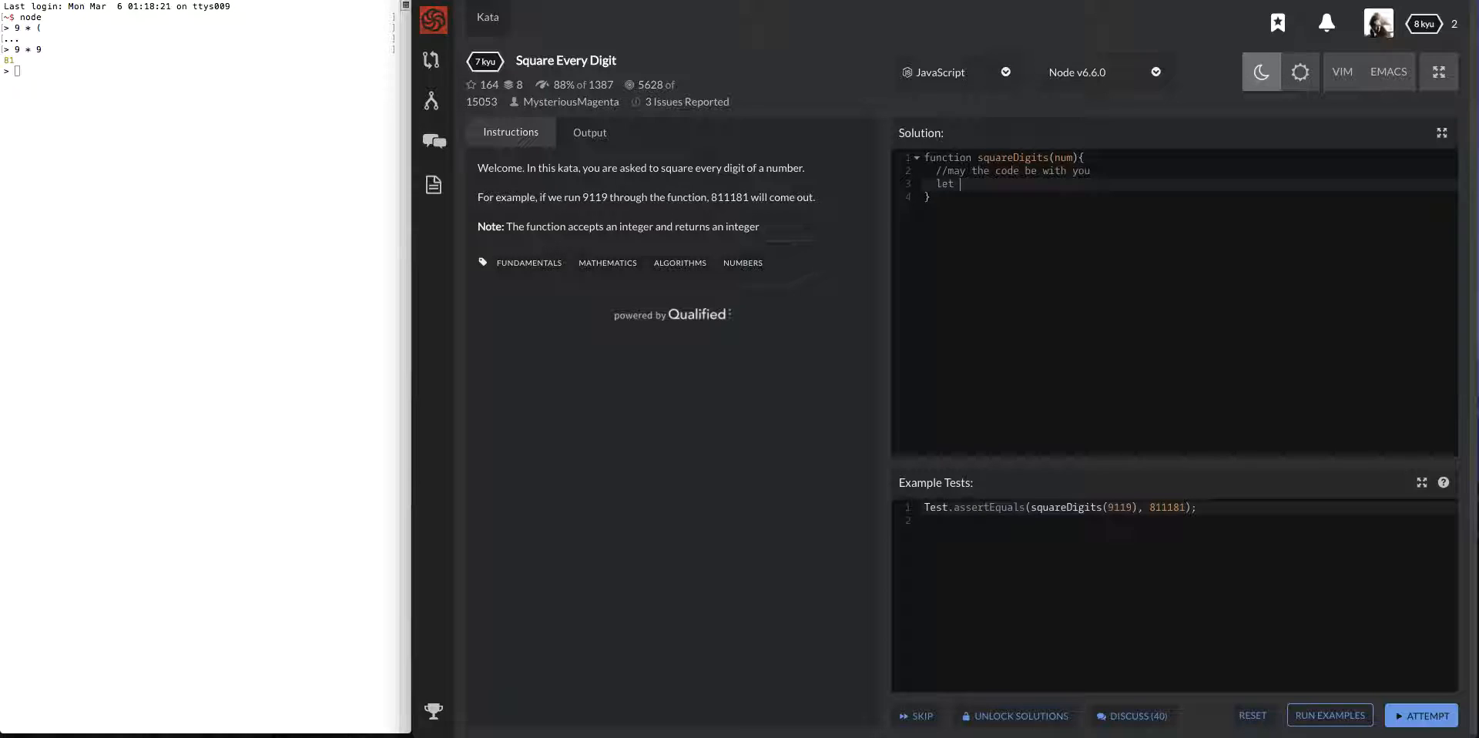
type("st")
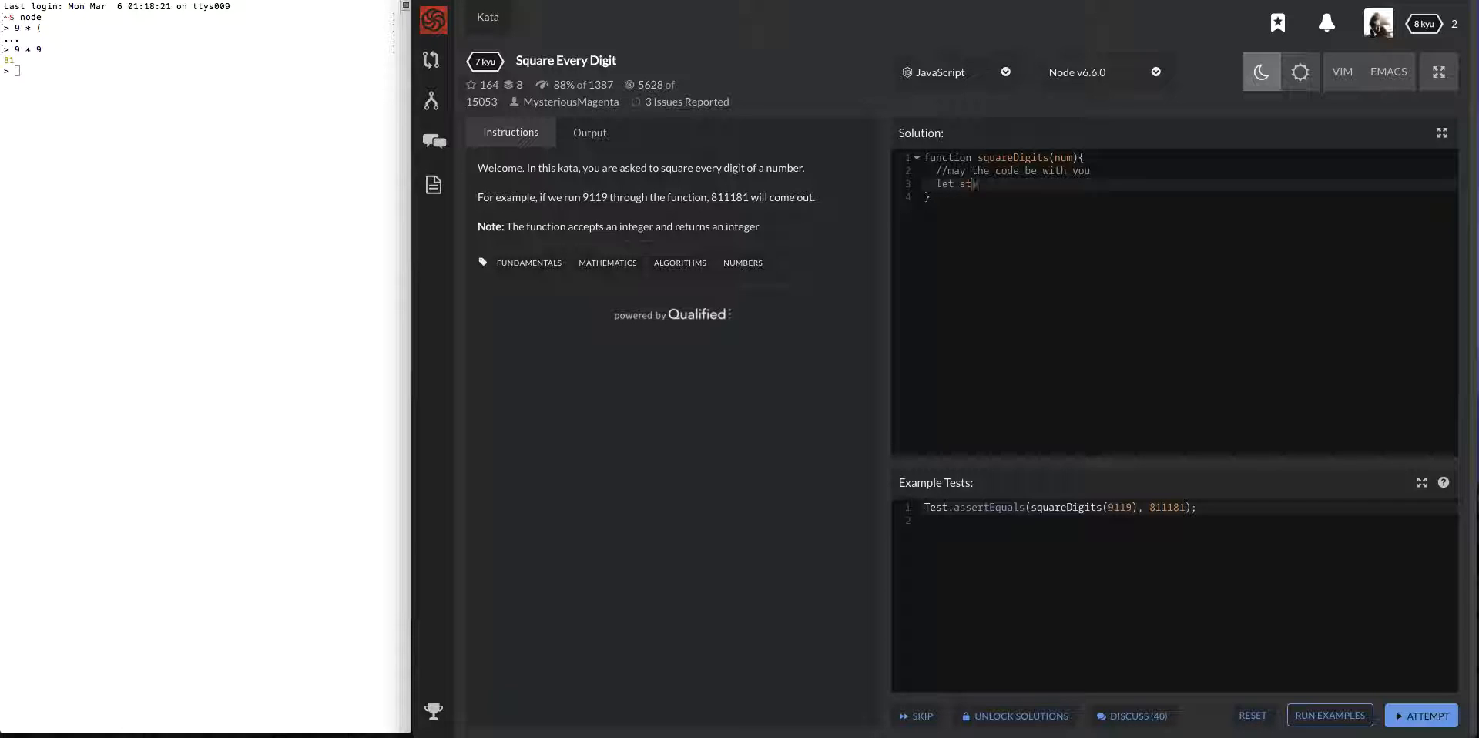
type("rNum =")
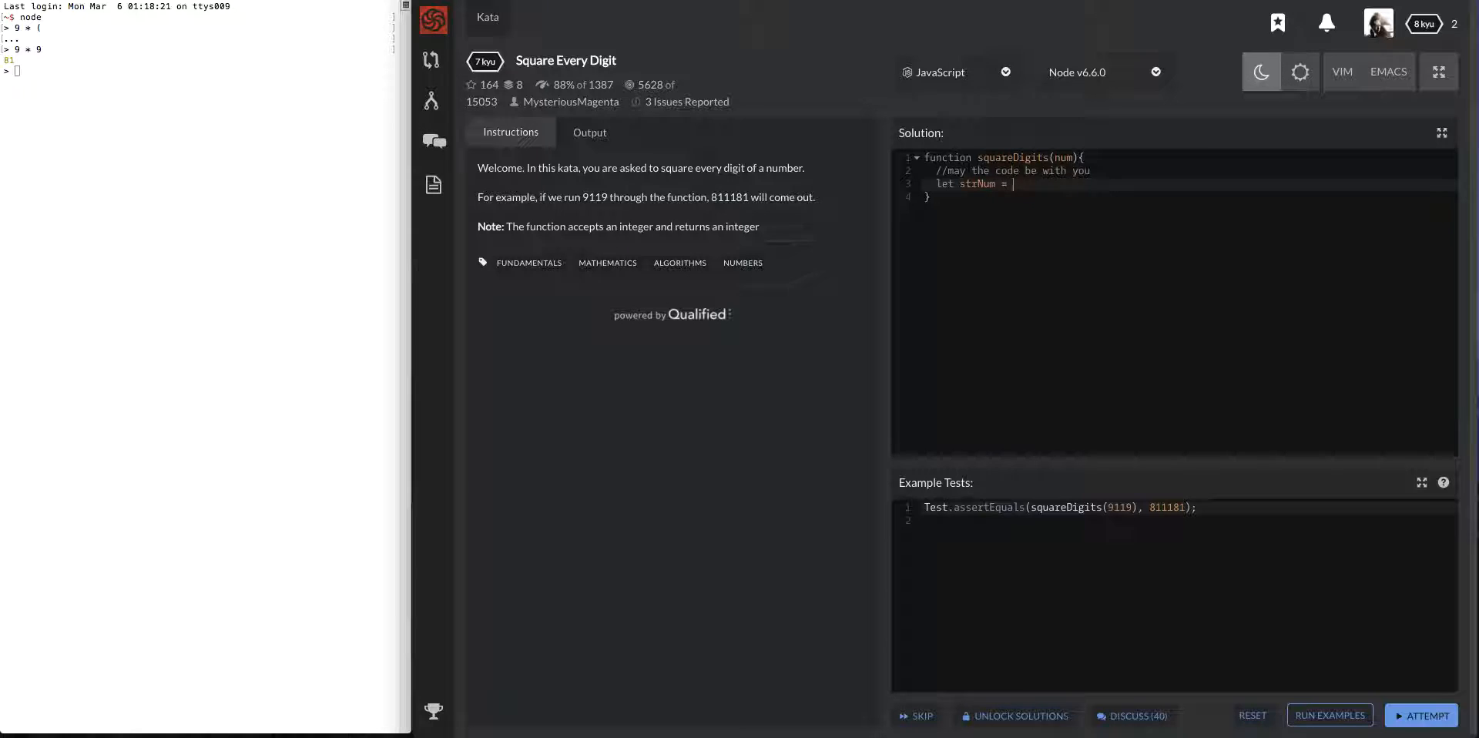
type("String(")
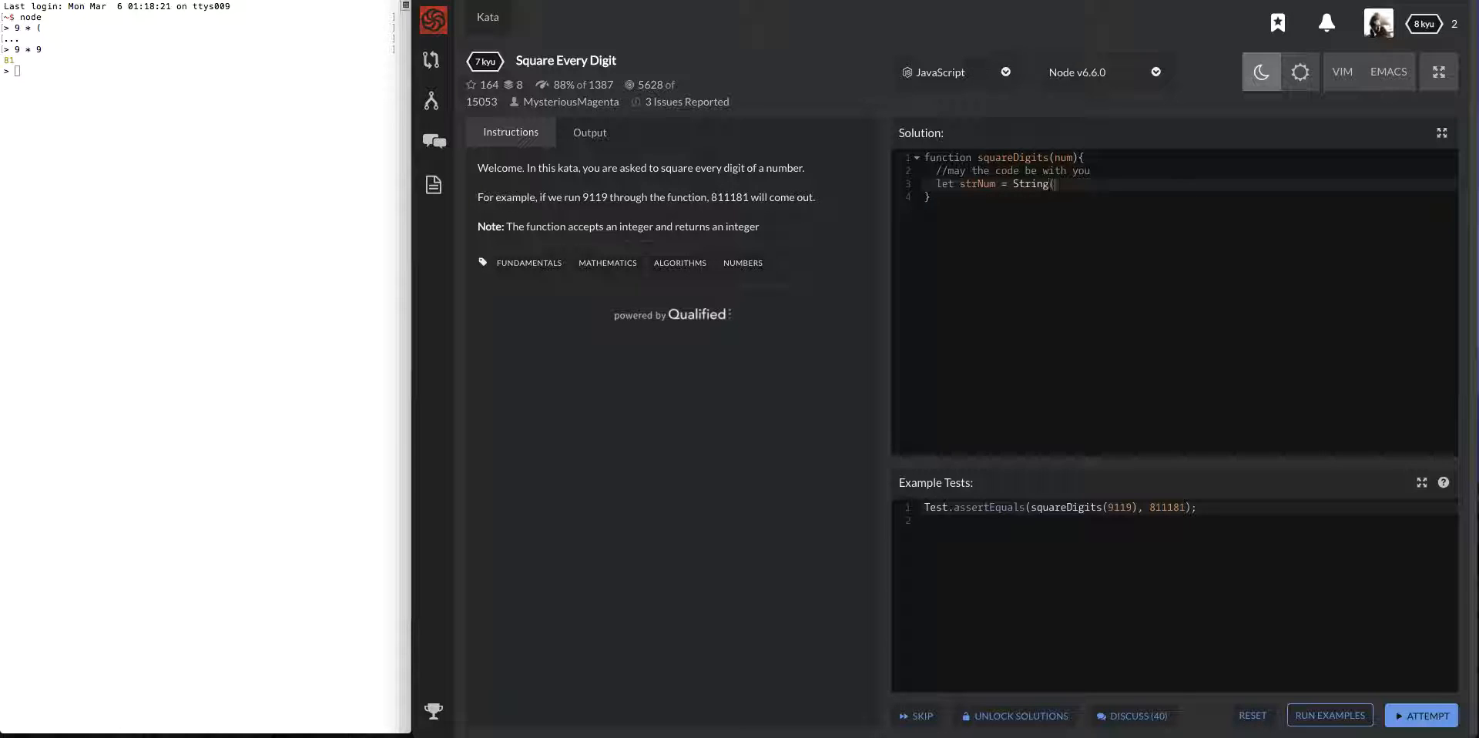
type("num);")
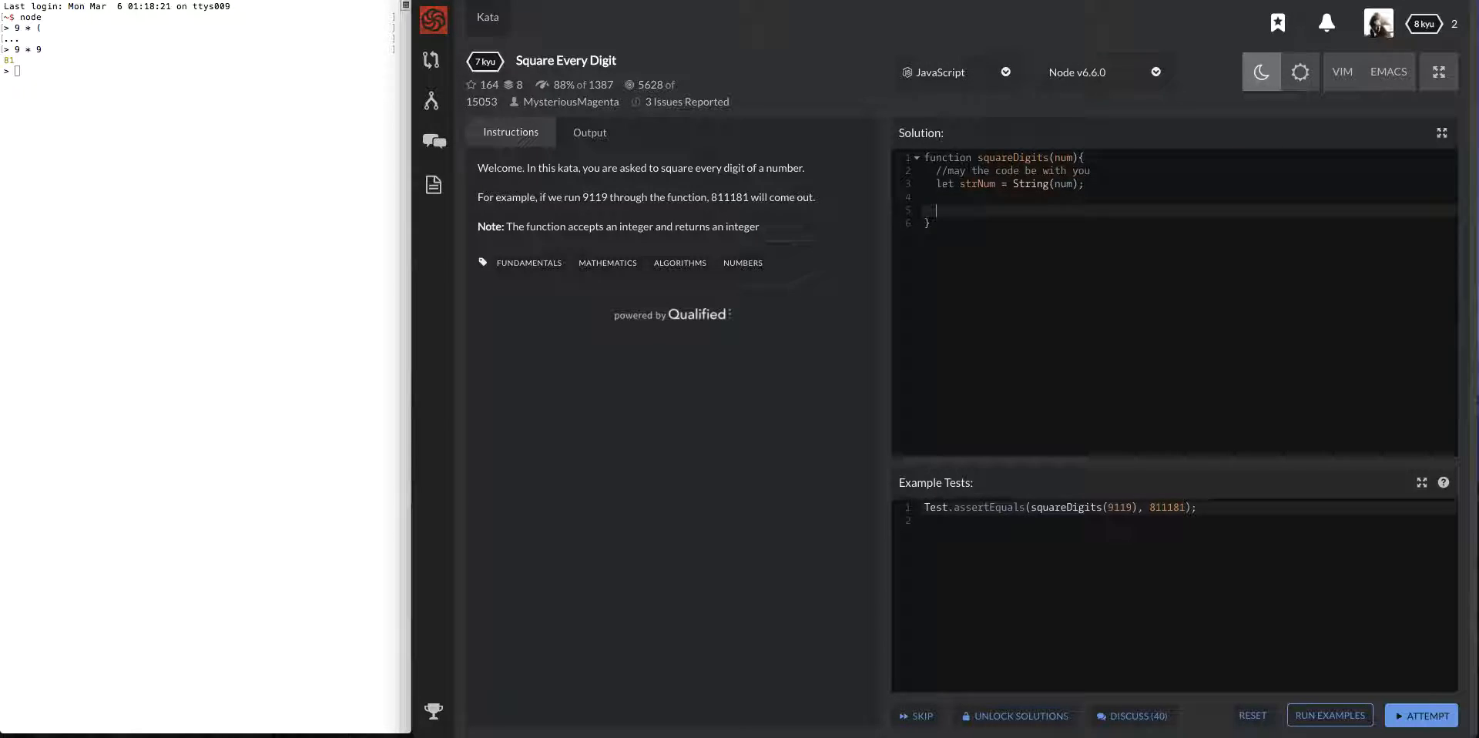
Write a for loop from i = 0 while i < strNum.length, incrementing i, with an open brace
type("for (")
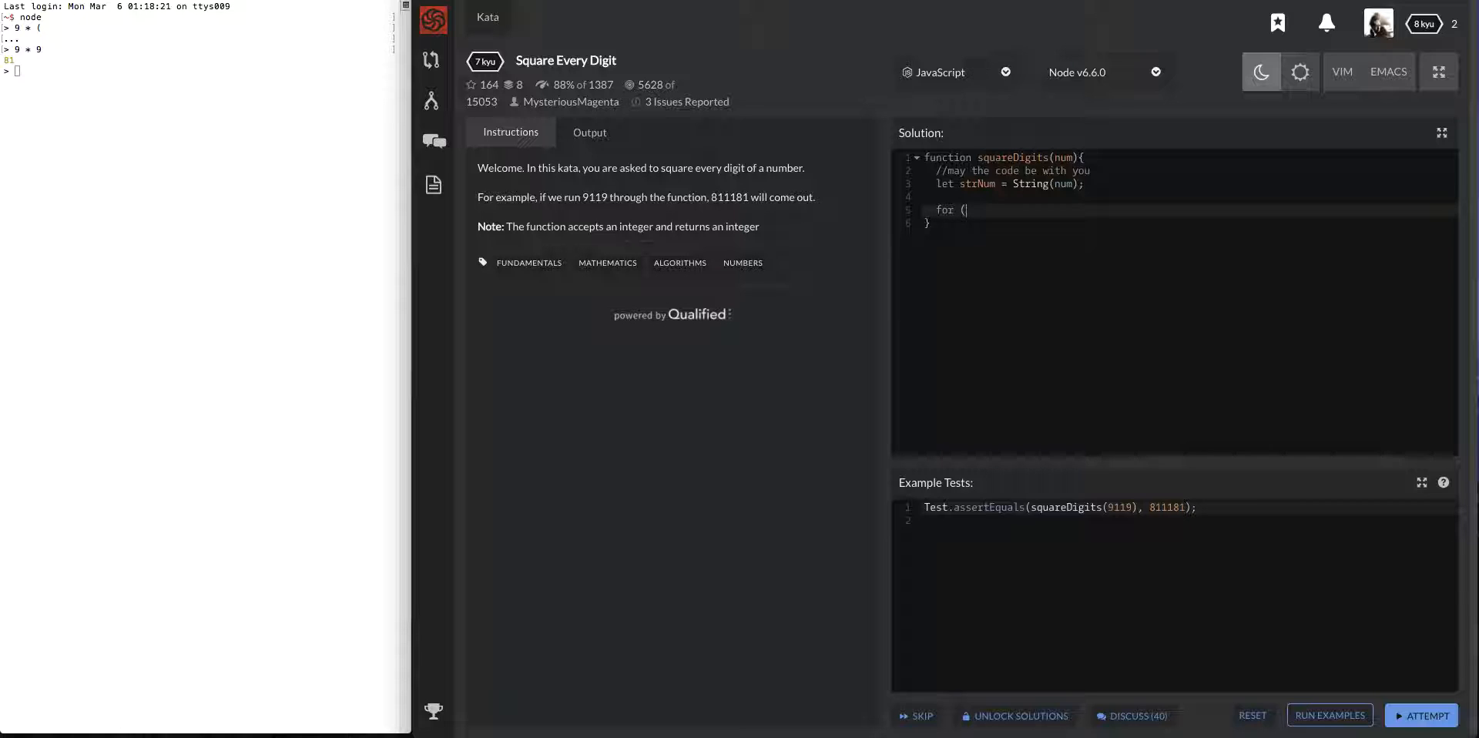
type("let i = 0")
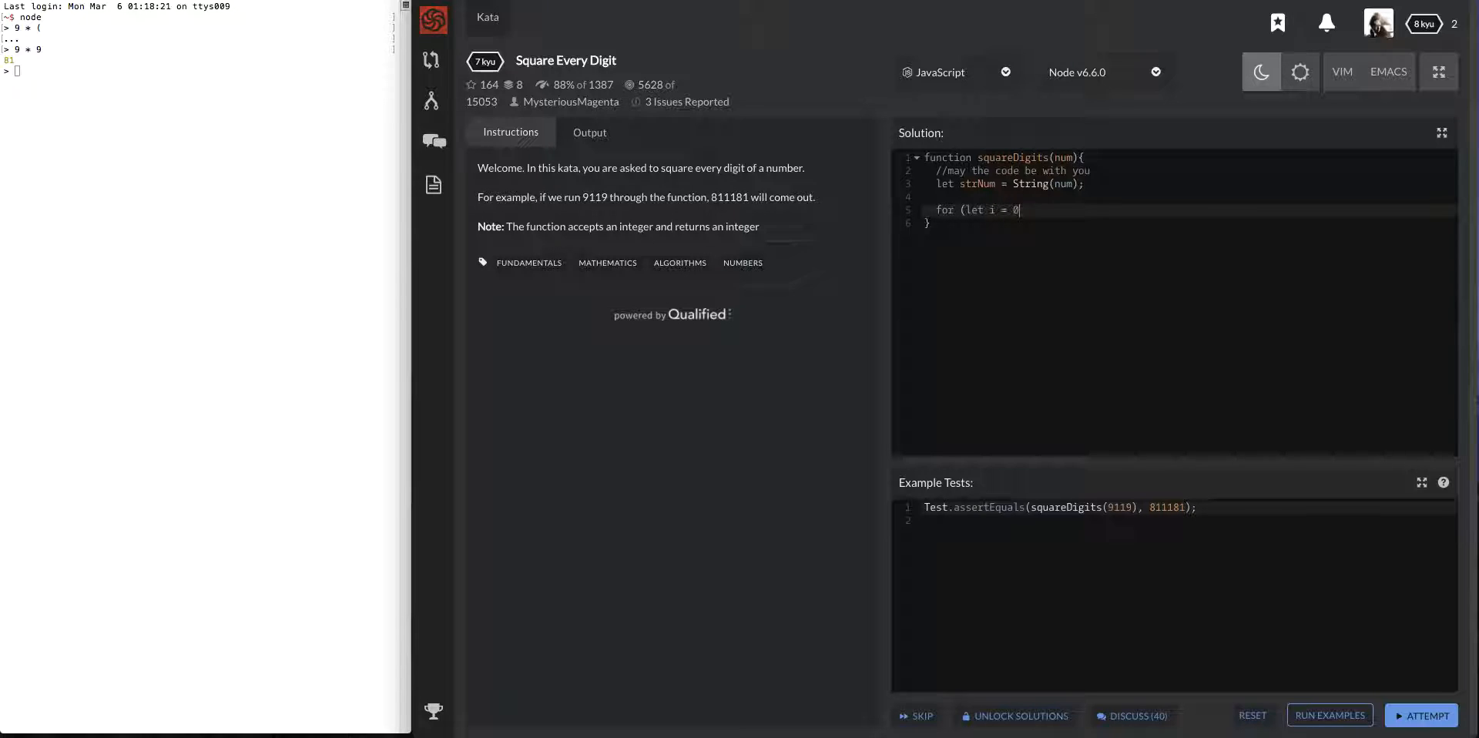
type("; i <")
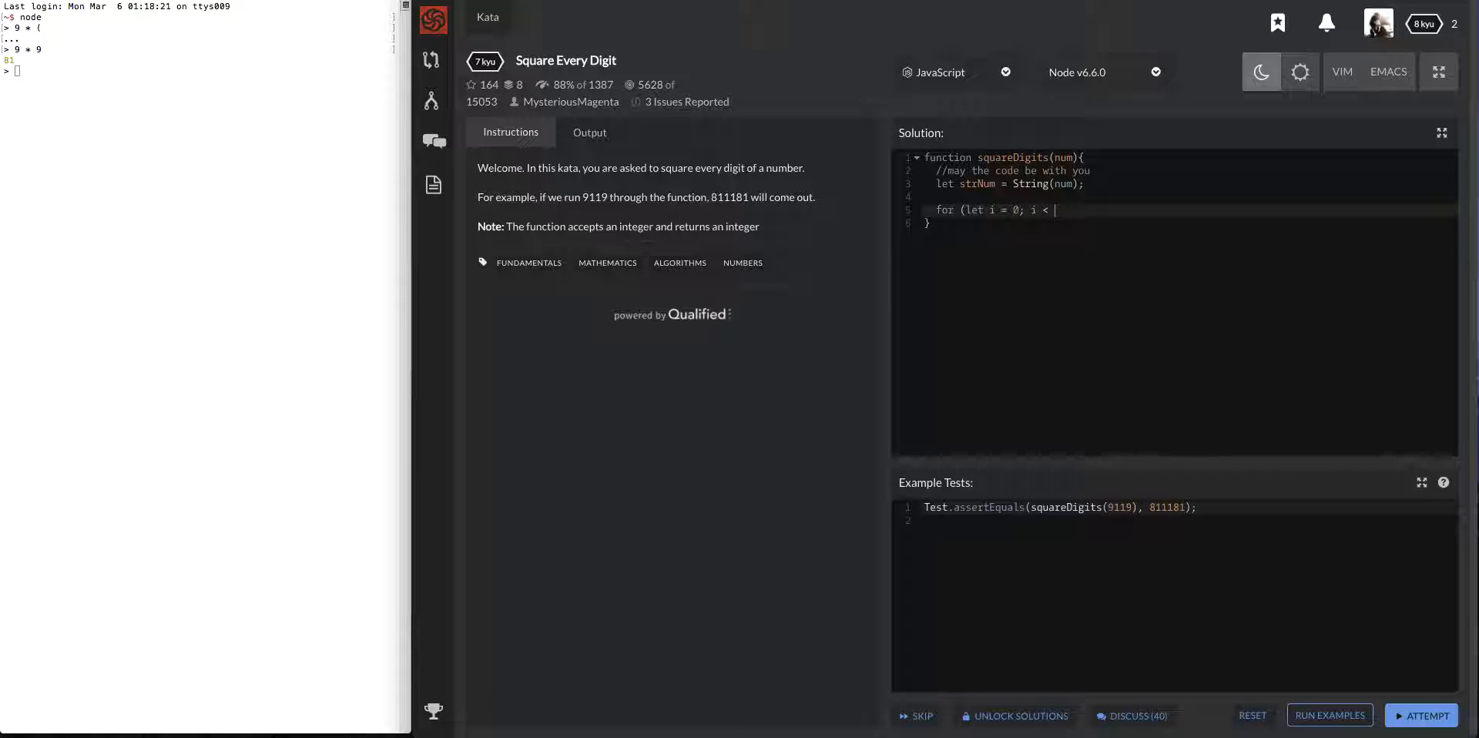
type("num.l")
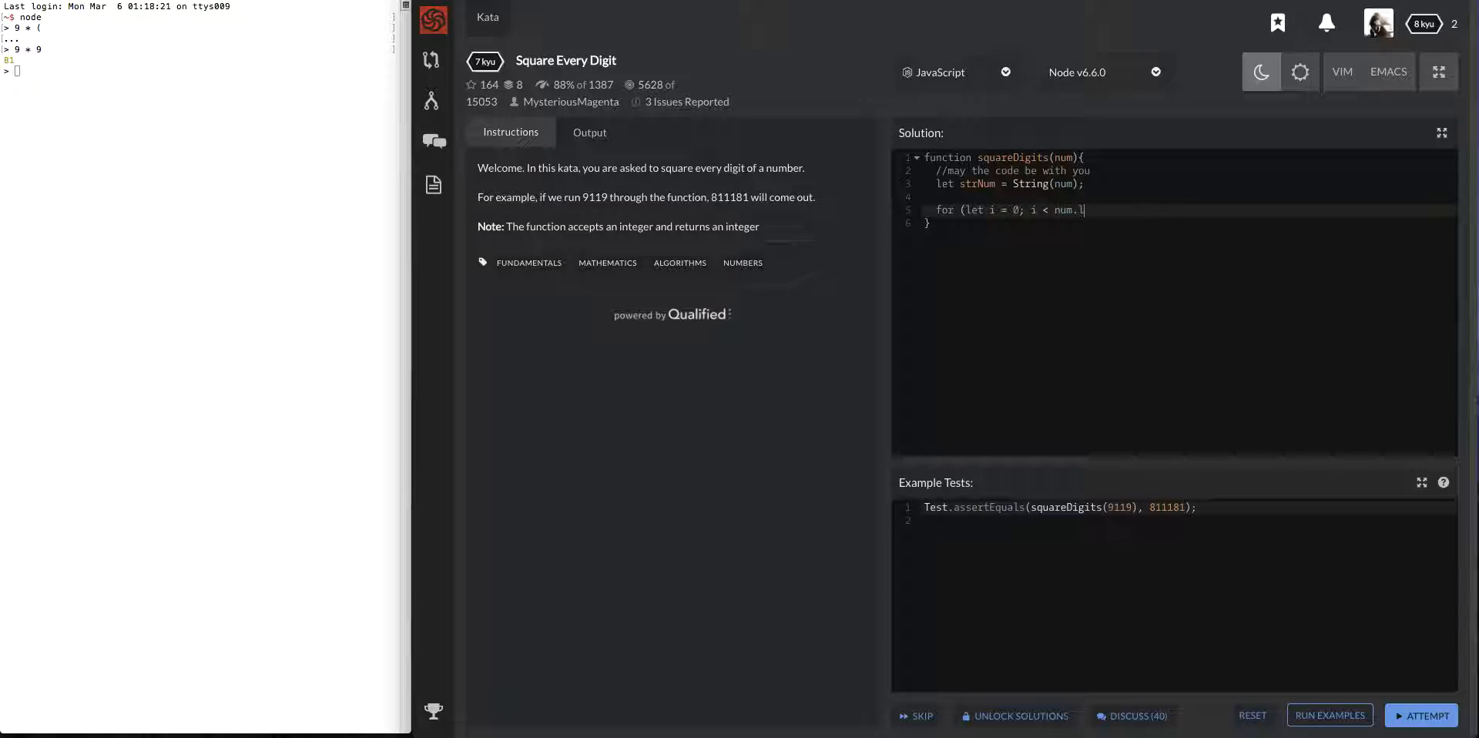
type("strN")
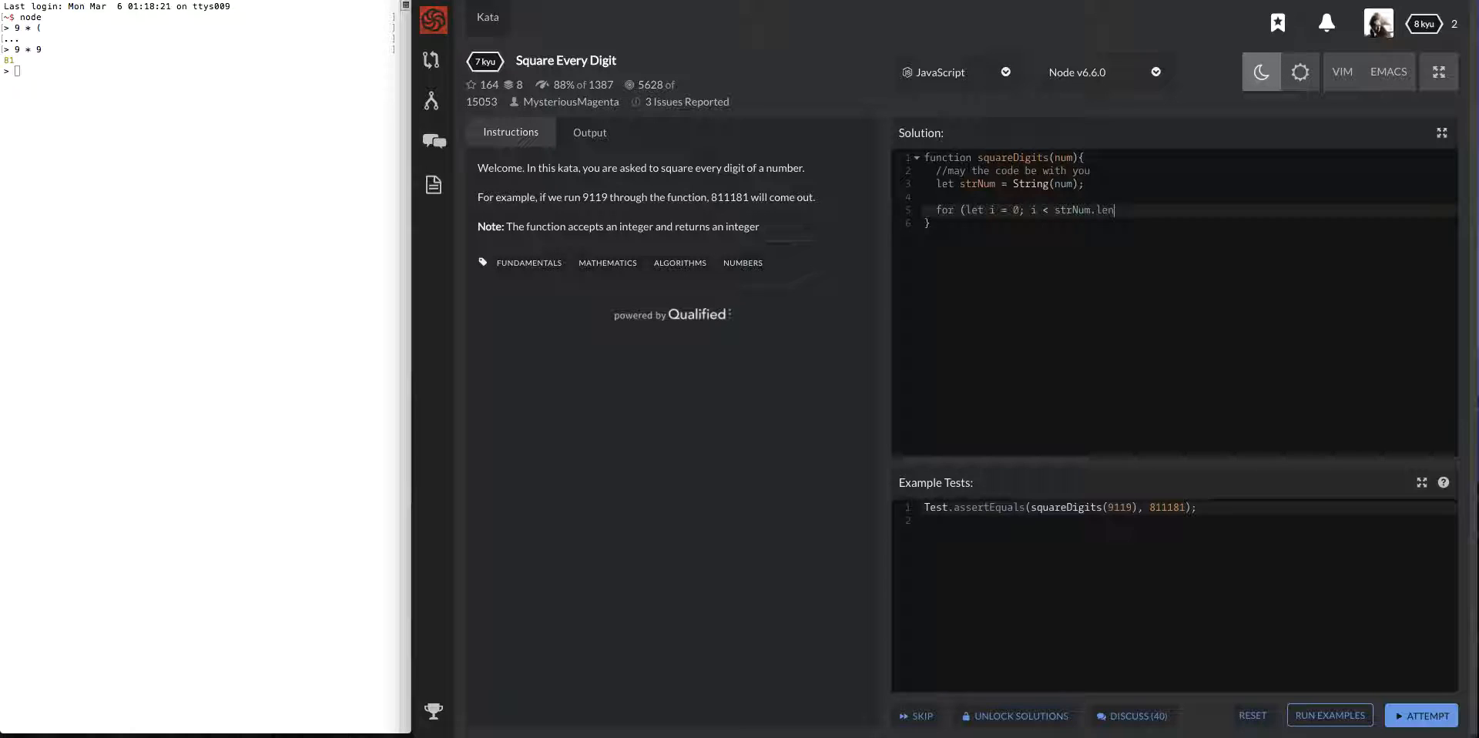
type("gth;")
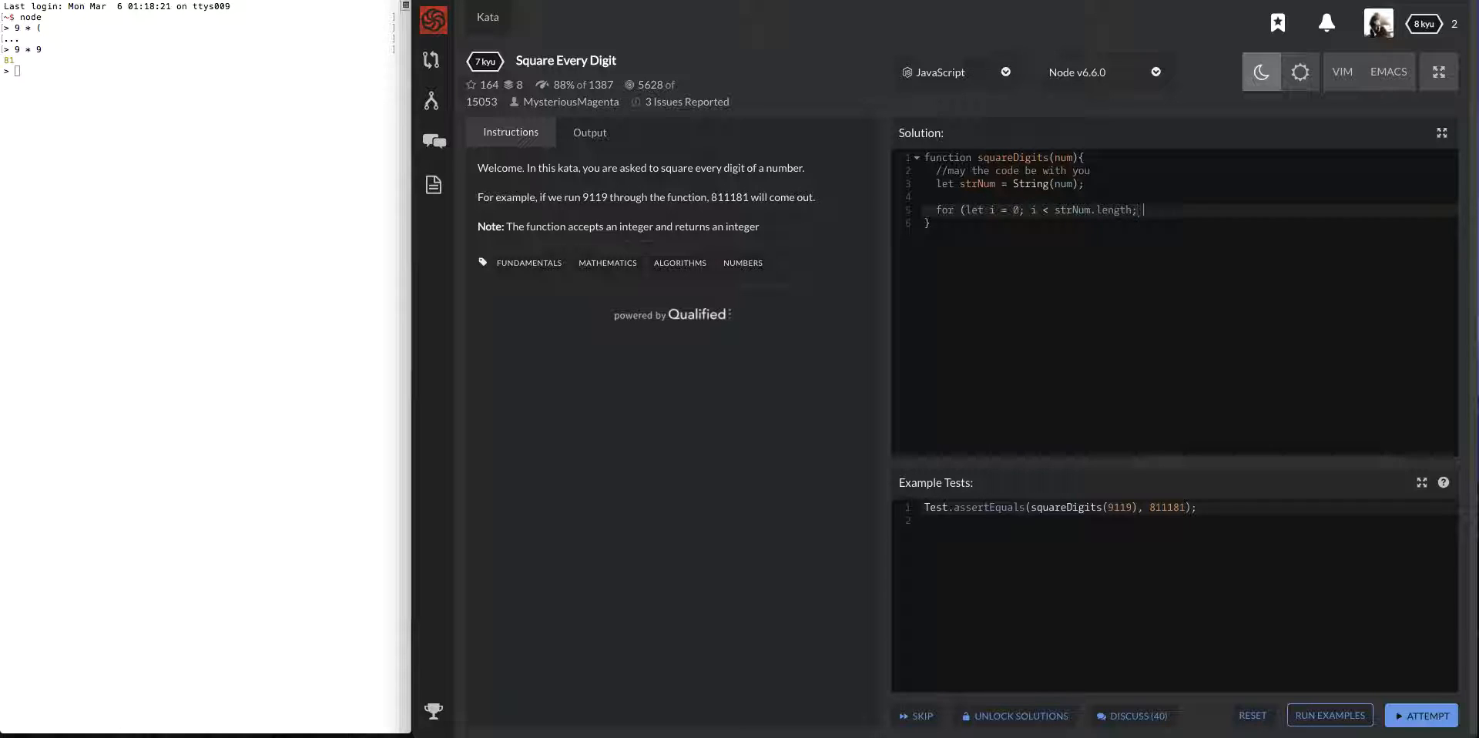
type("++")
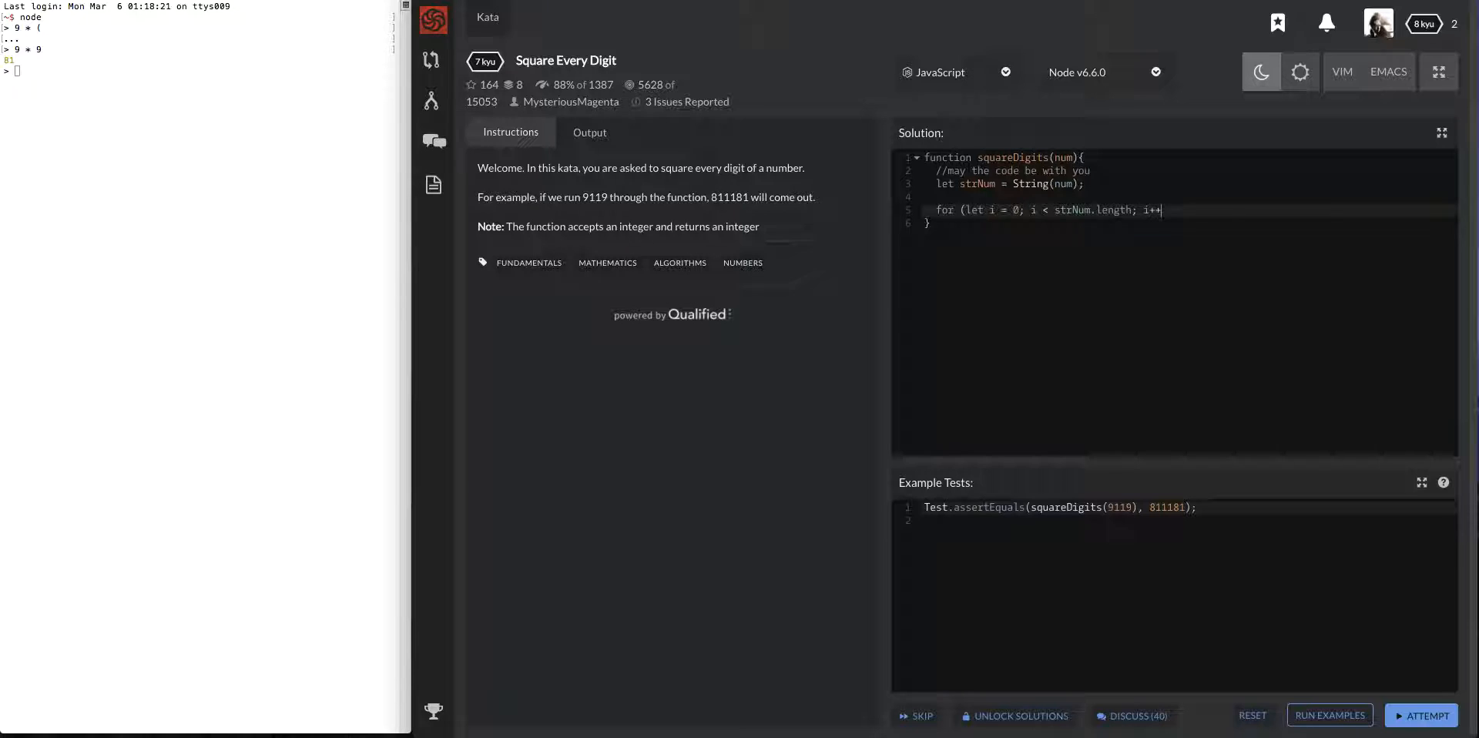
type("{")
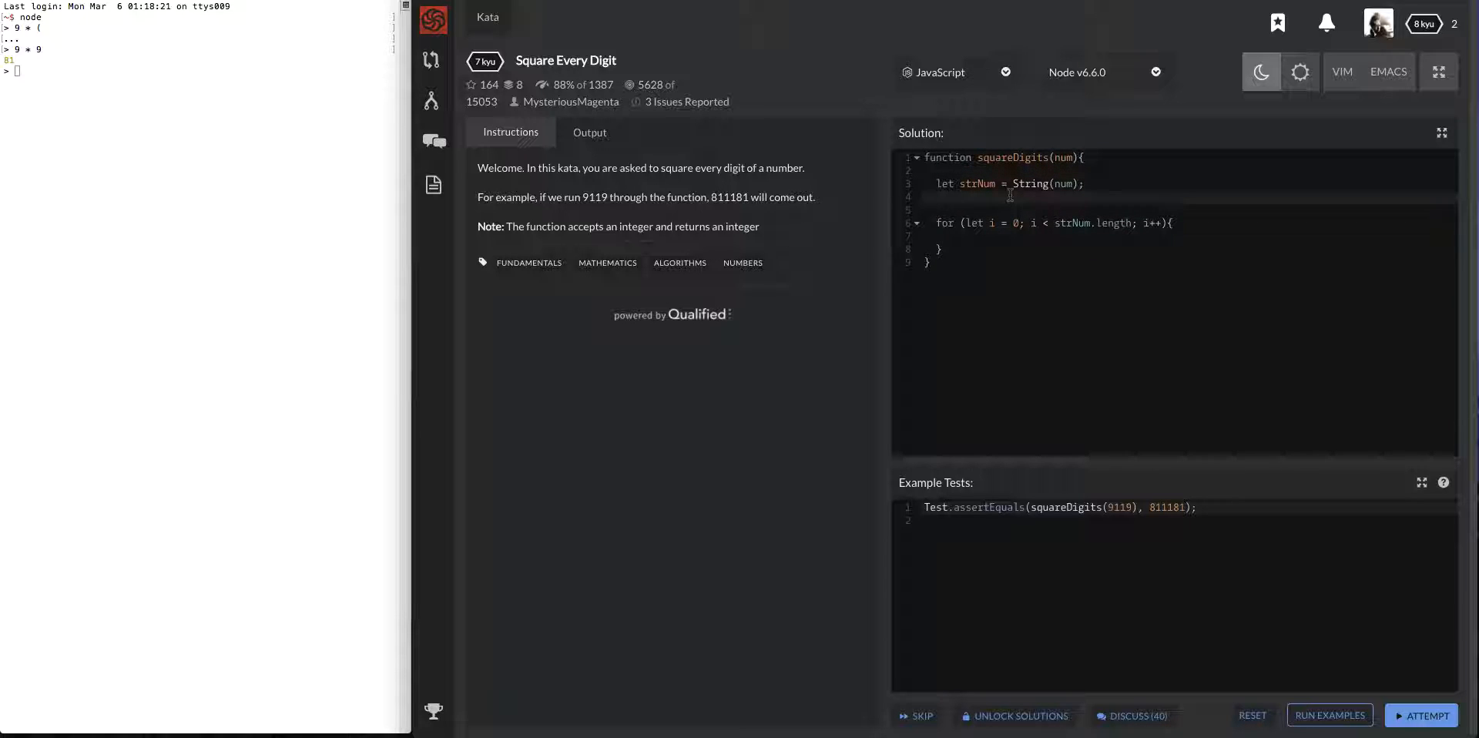
Declare let result = ""; and return parseInt(result); after the loop
type("let")
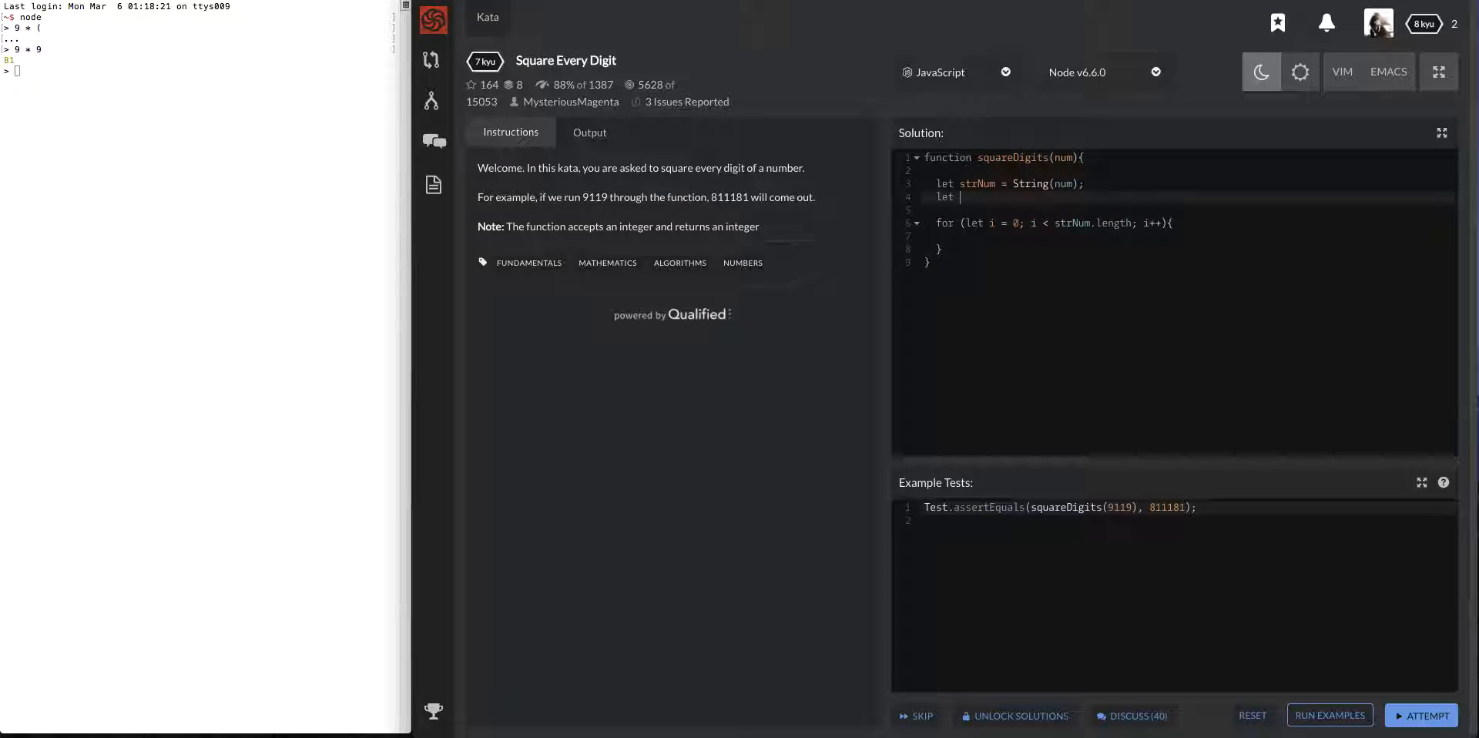
type("result =")
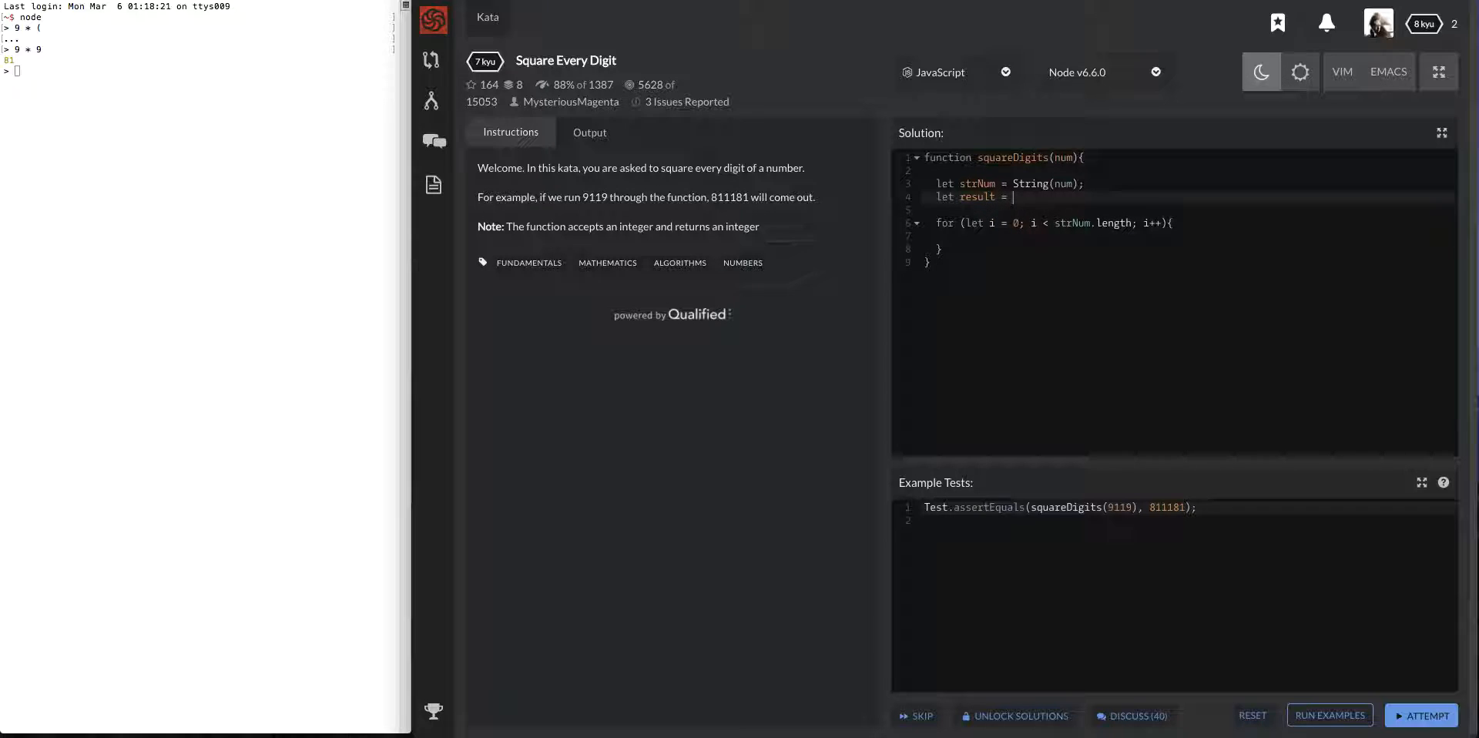
type("\"\";")
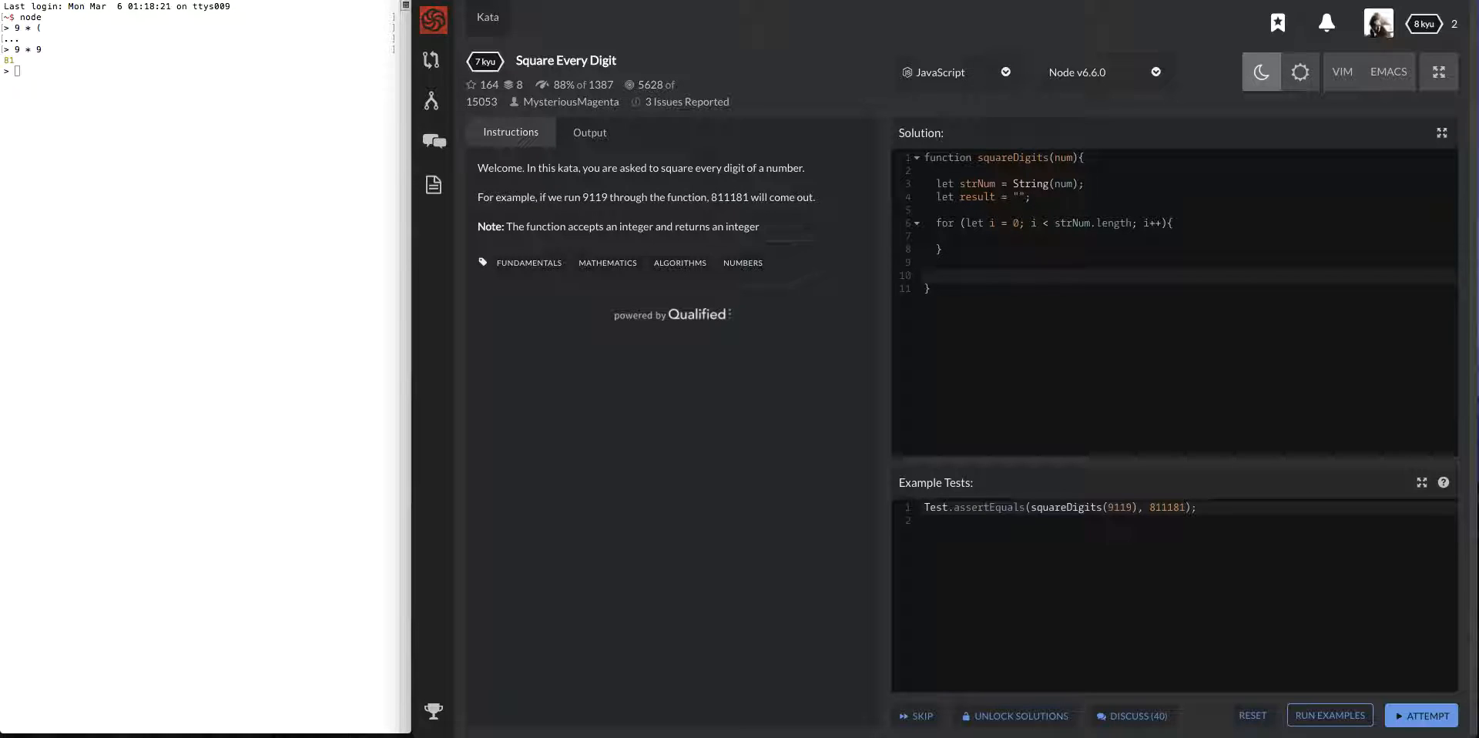
type("return parse")
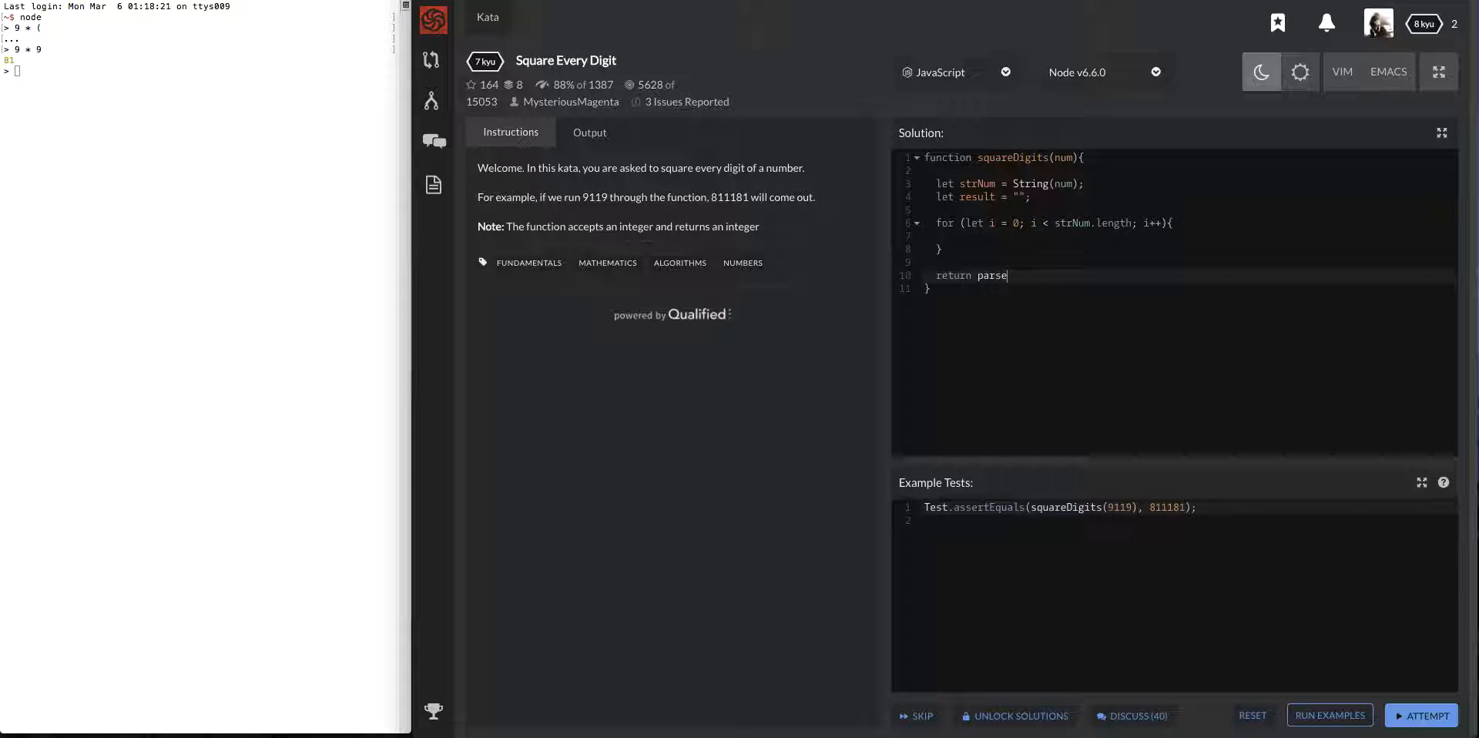
type("Int(resu")
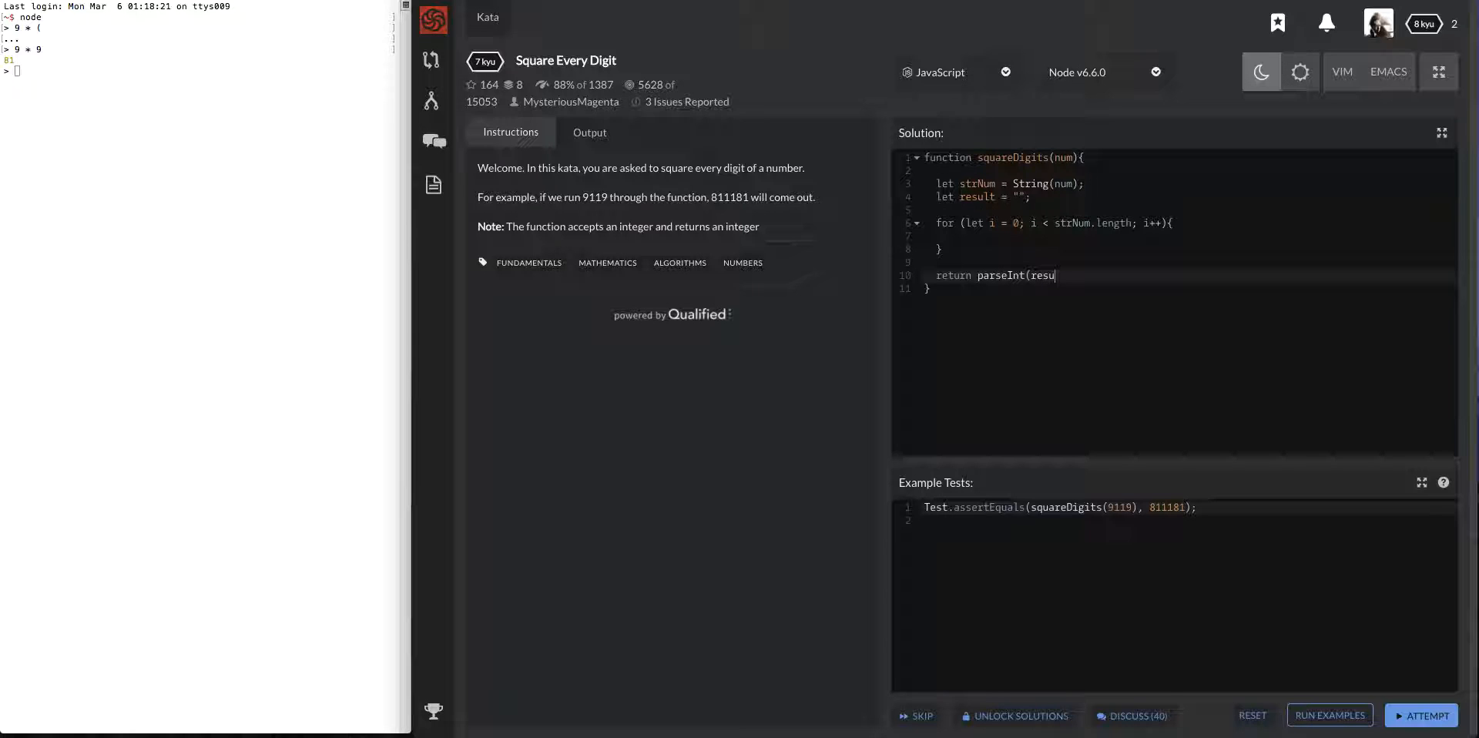
type("lt);")
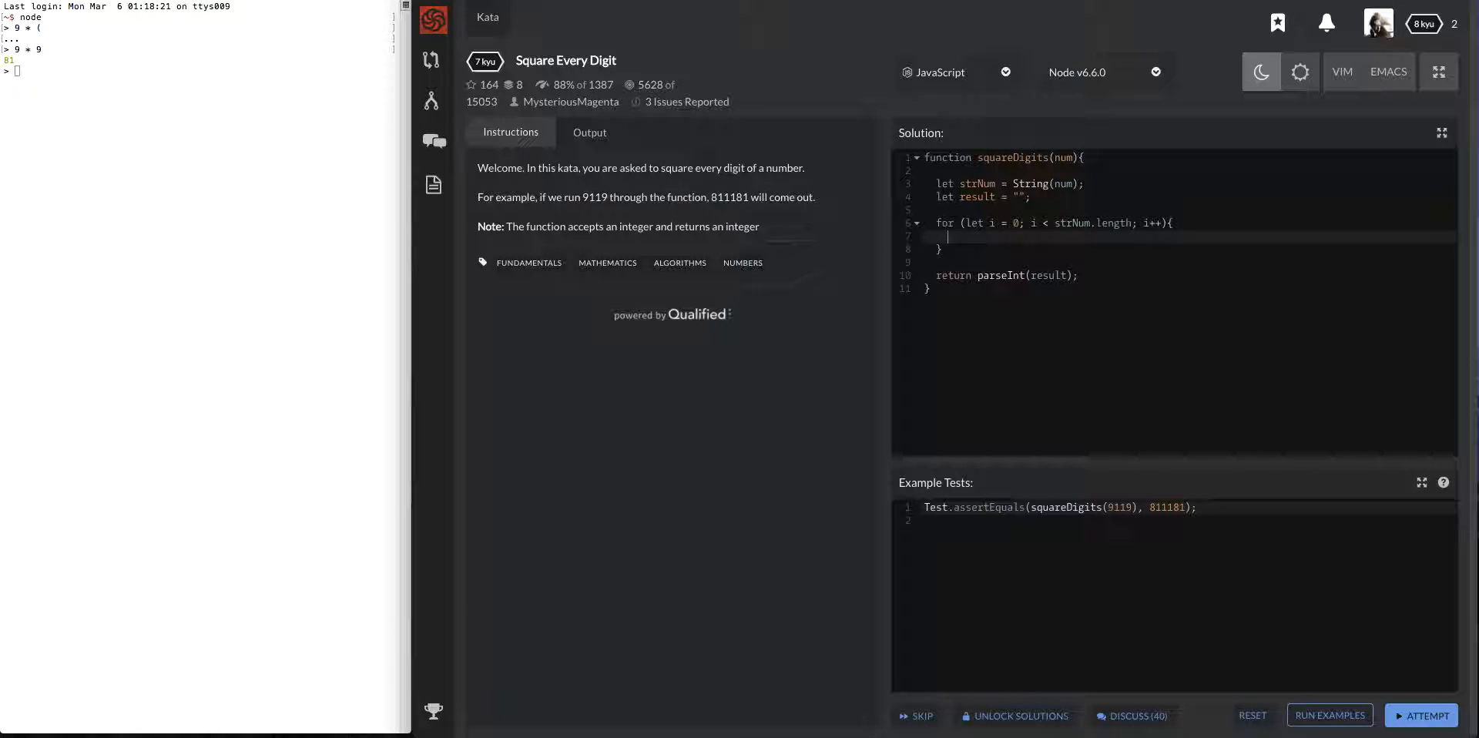
Inside the loop, set squared = parseInt(strNum[i]) * parseInt(strNum[i])
type("let s")
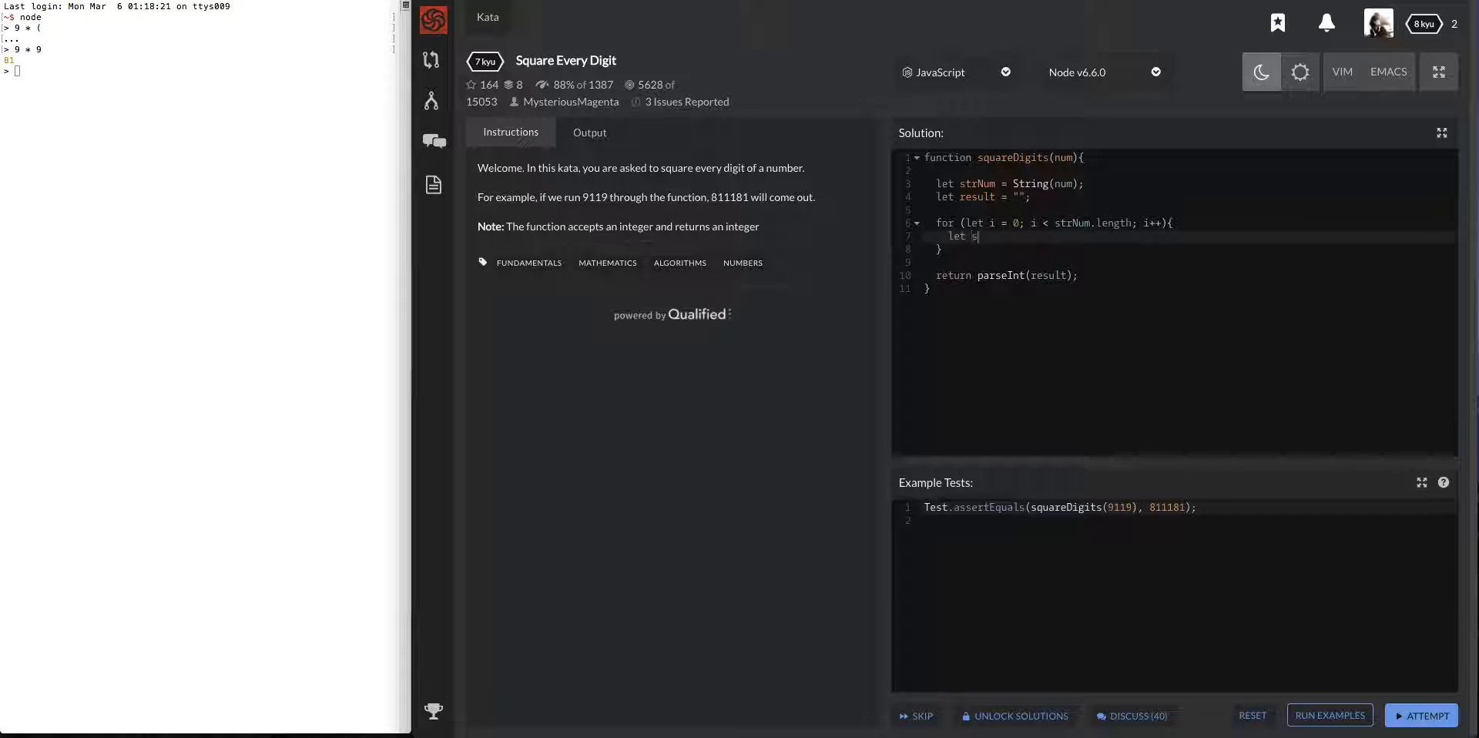
type("quared =")
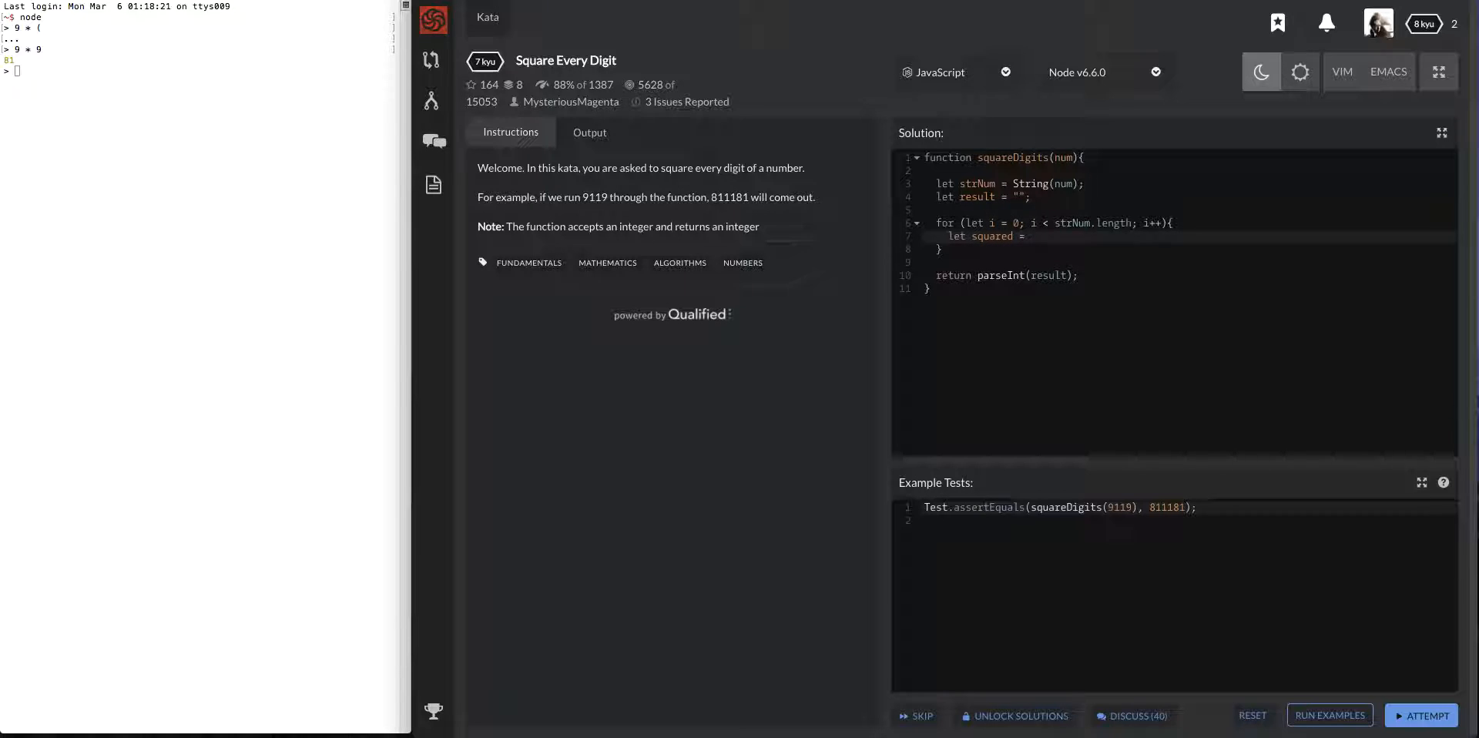
type("parseInt(")
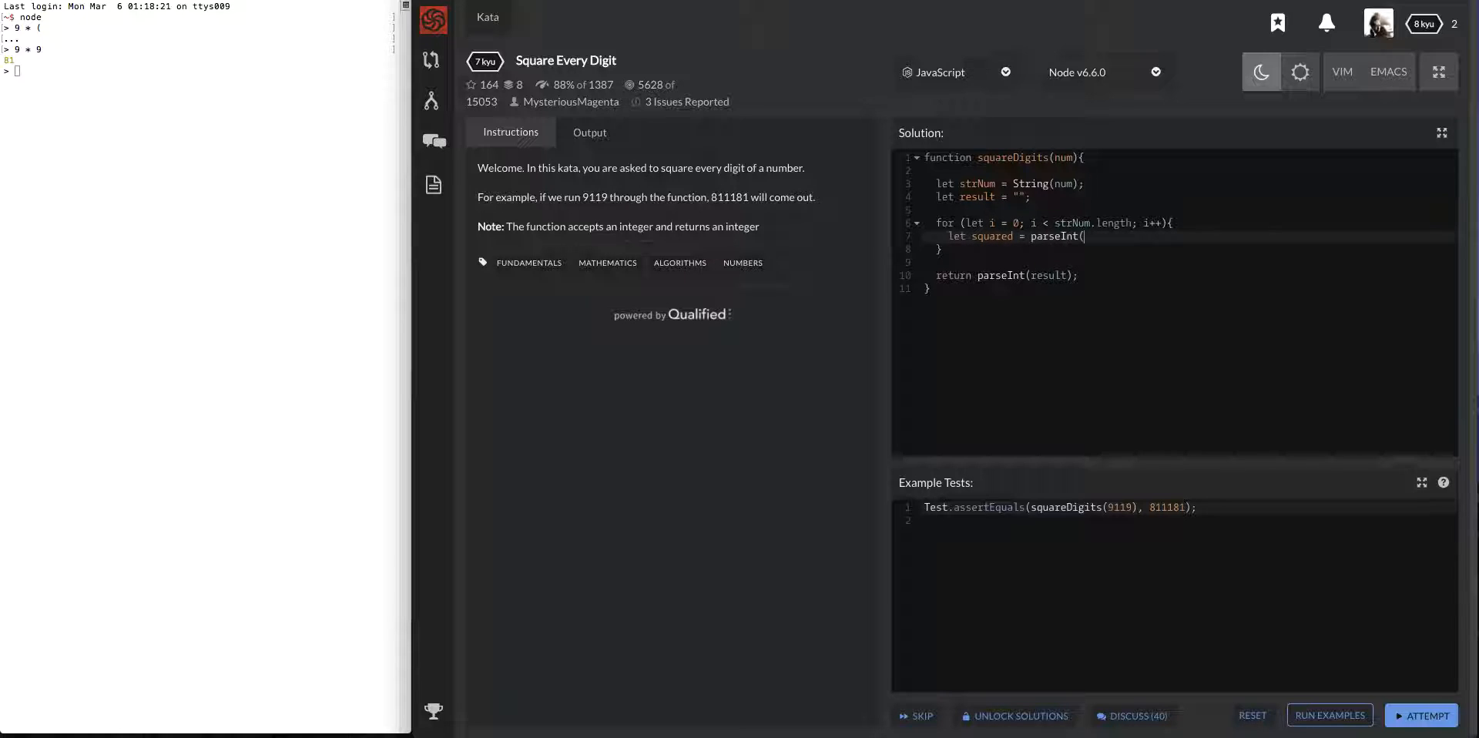
type("st")
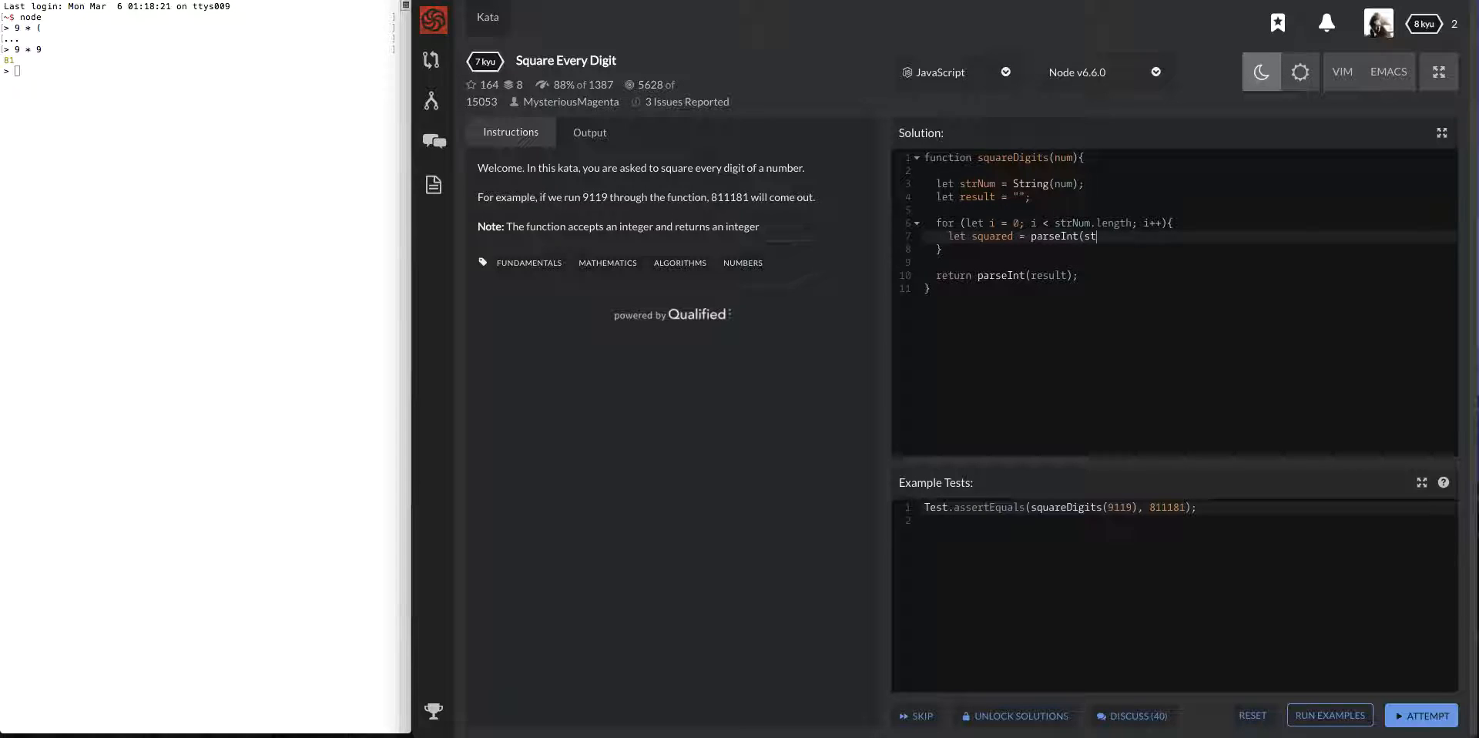
type("rNum[i")
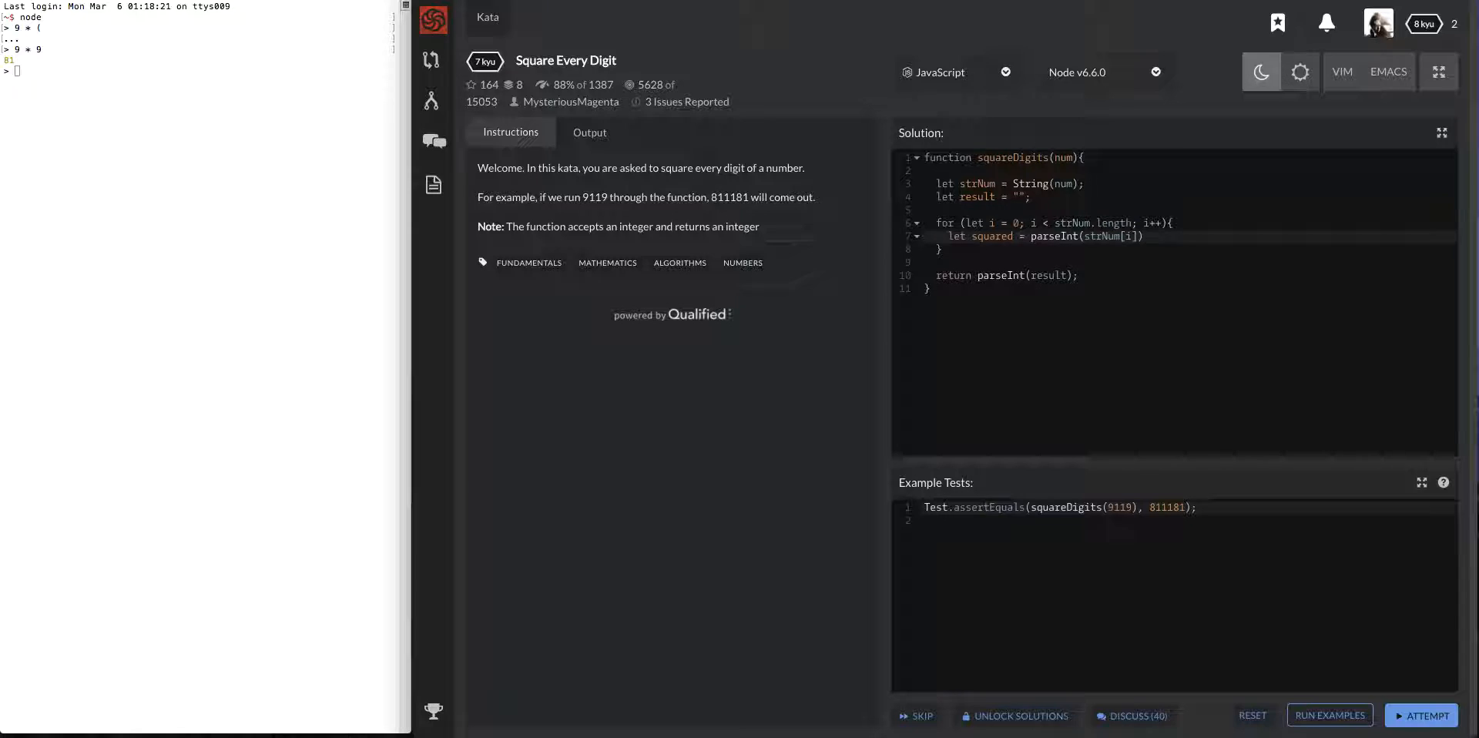
type("* parseInt(")
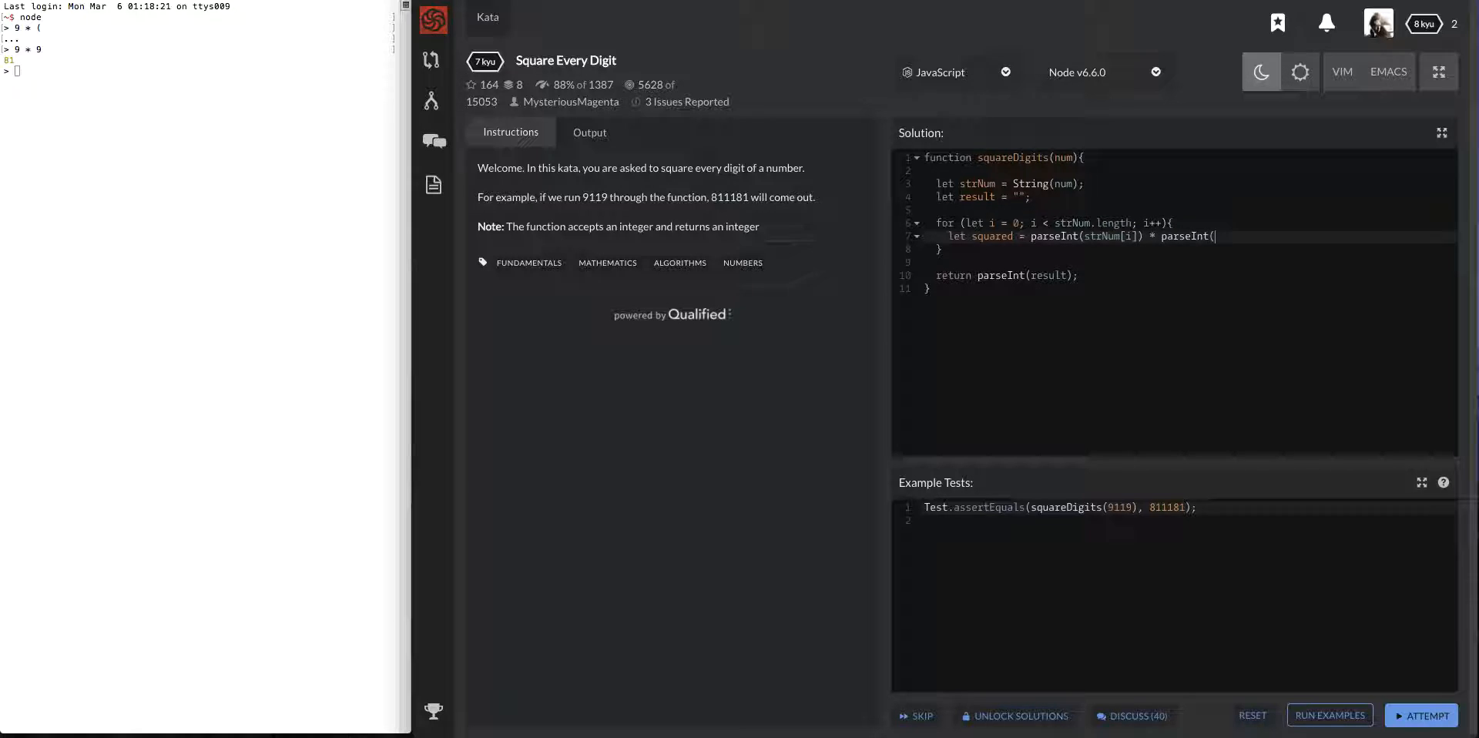
type("strNum[")
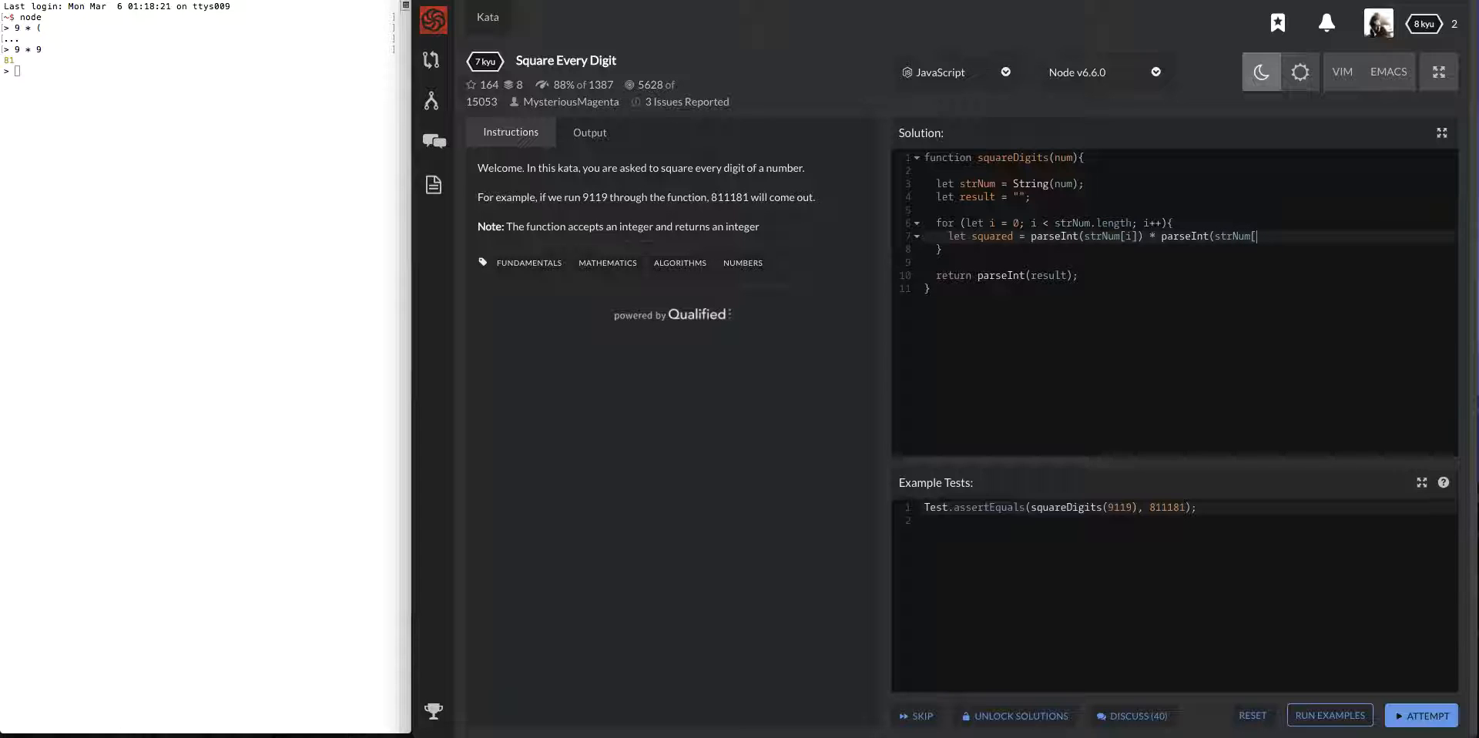
type("i]);")
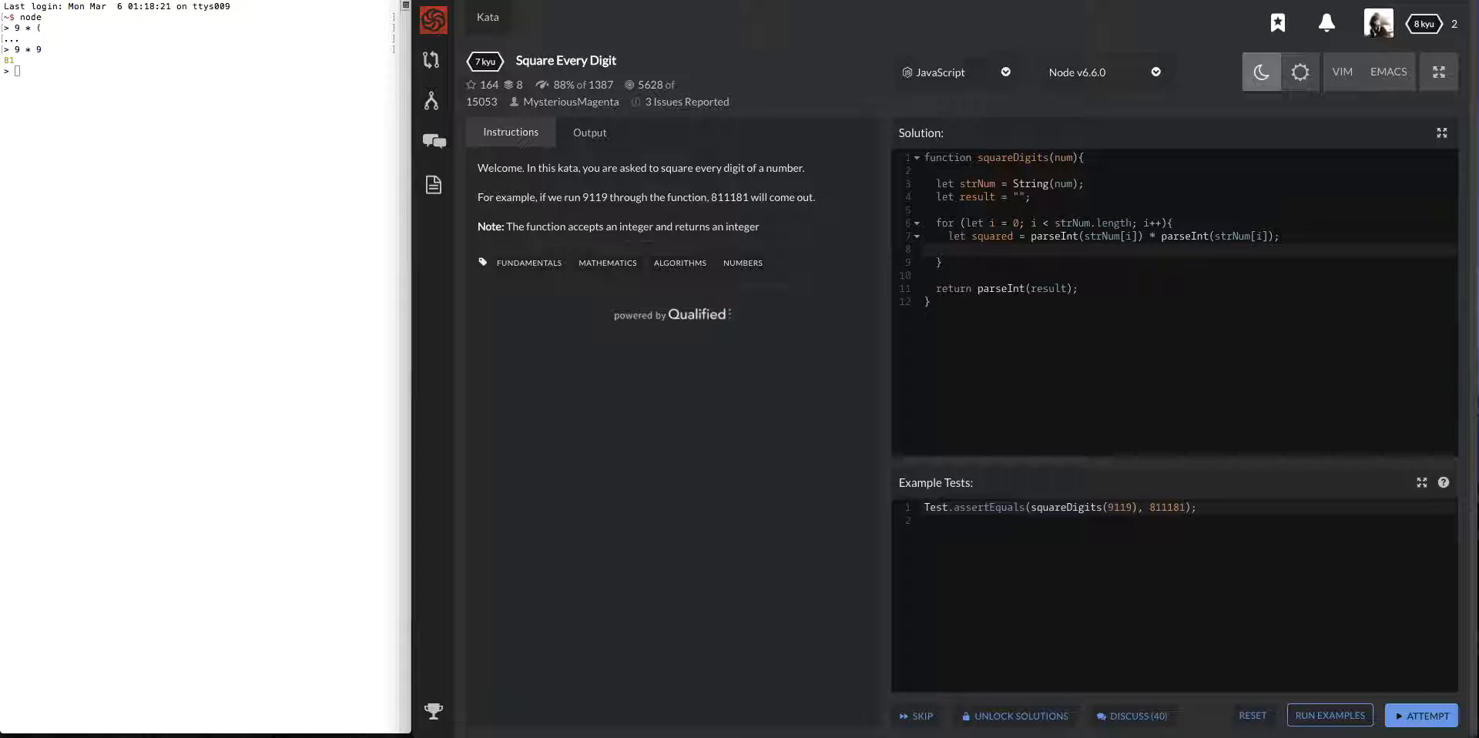
Append the square to the string: result = result + String(squared);
type("reul")
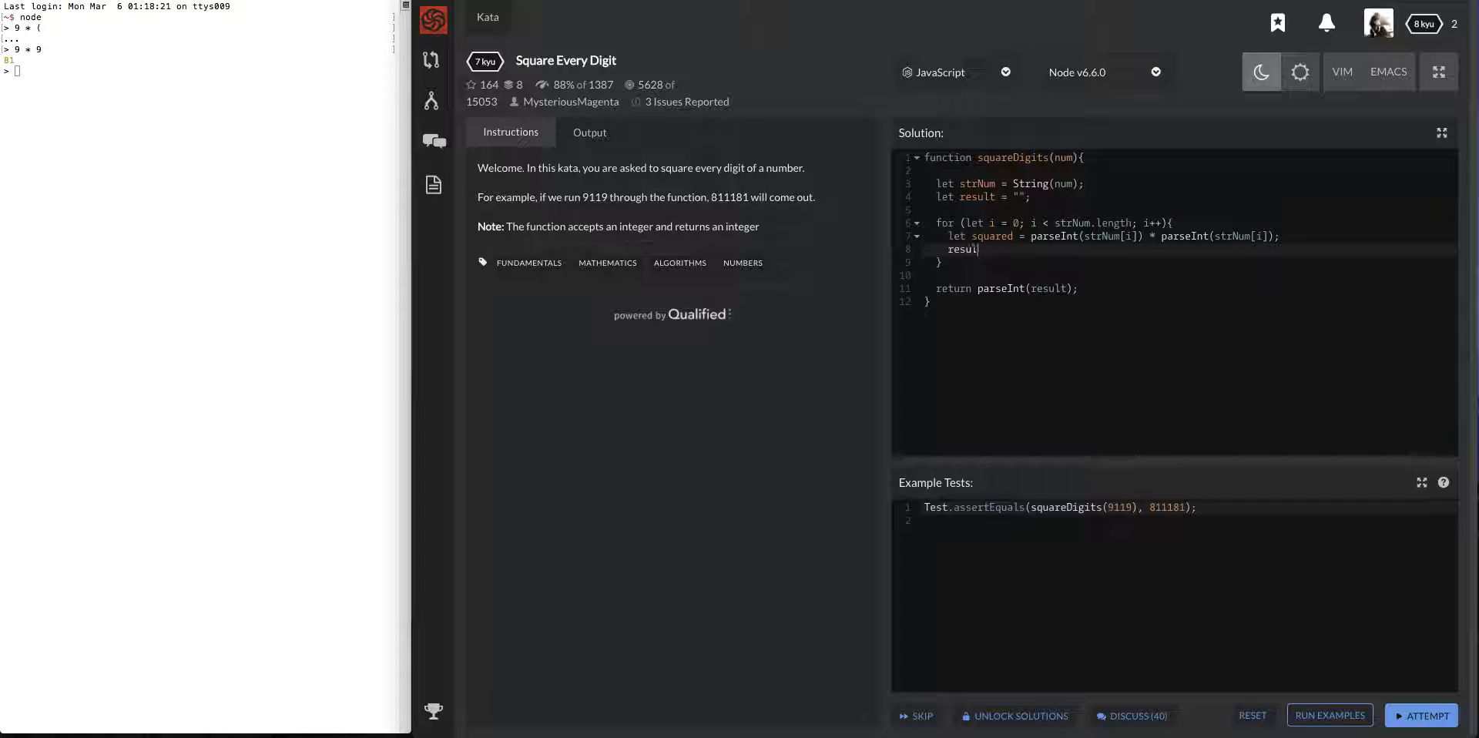
type("= result +")
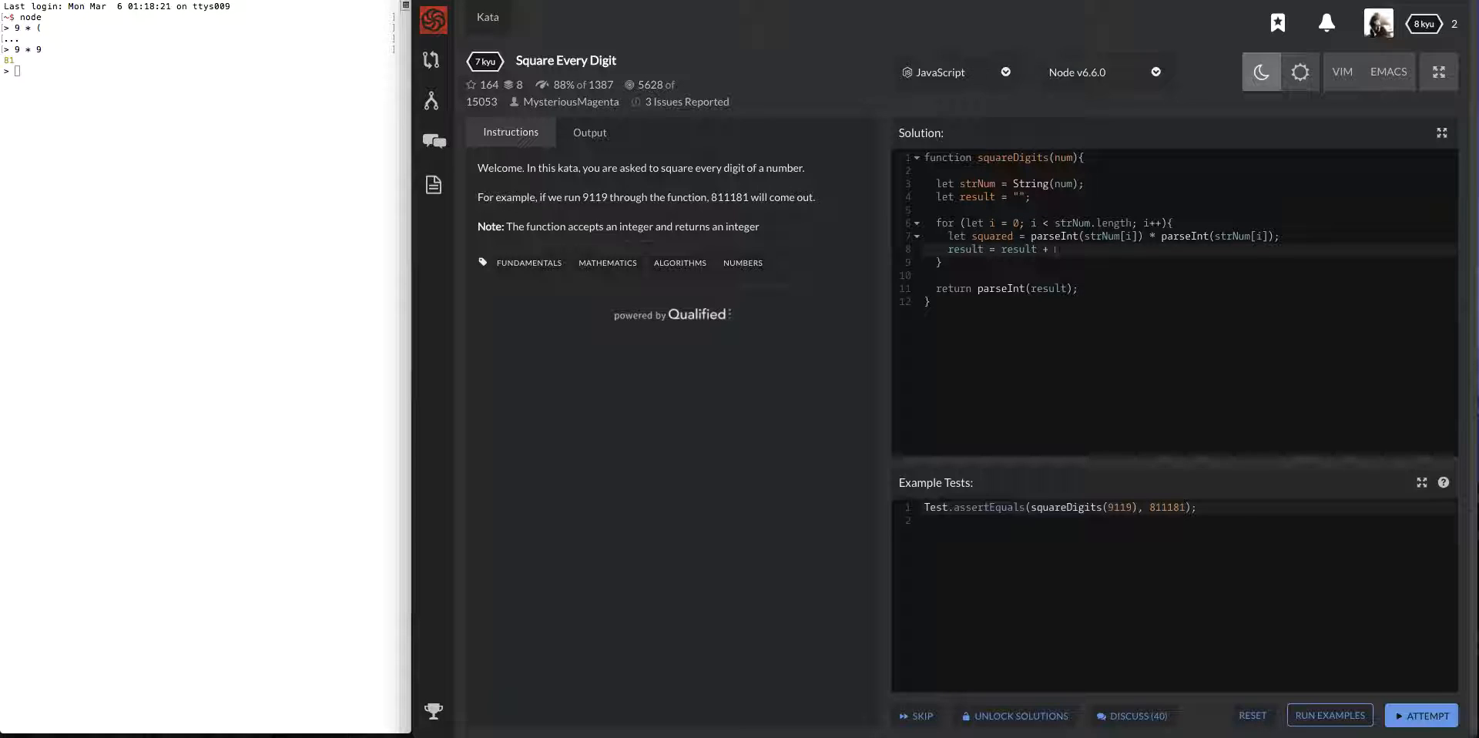
type("String(squa")
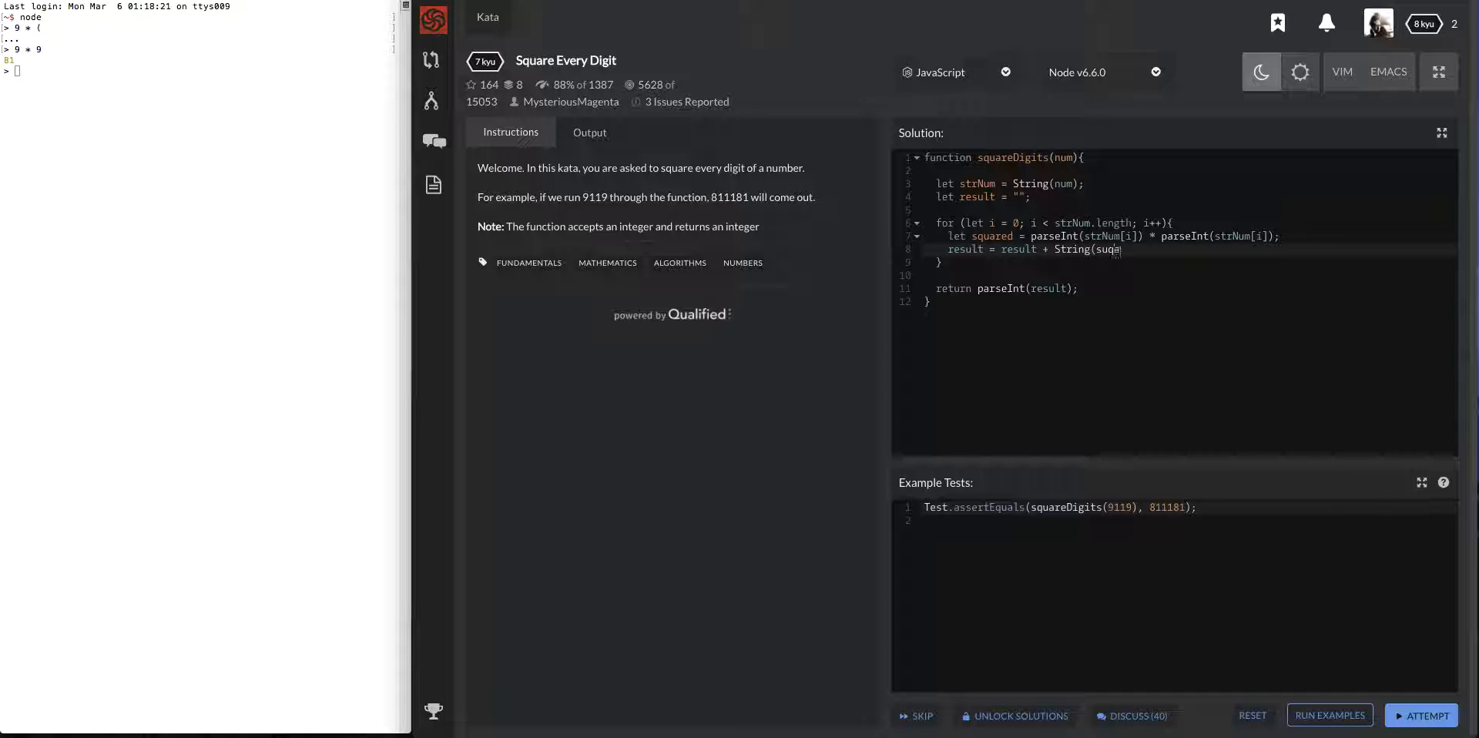
key("BackSpace")
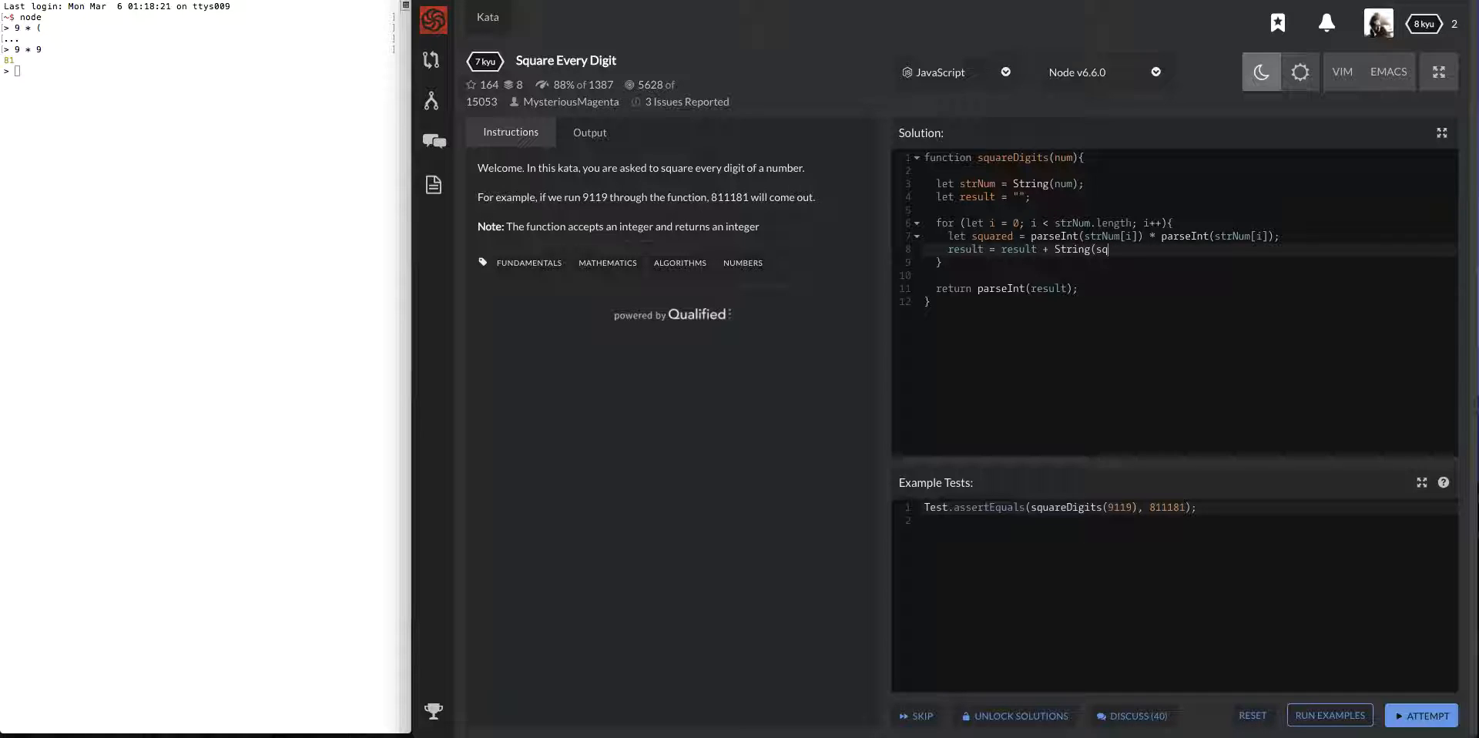
type("uared);")
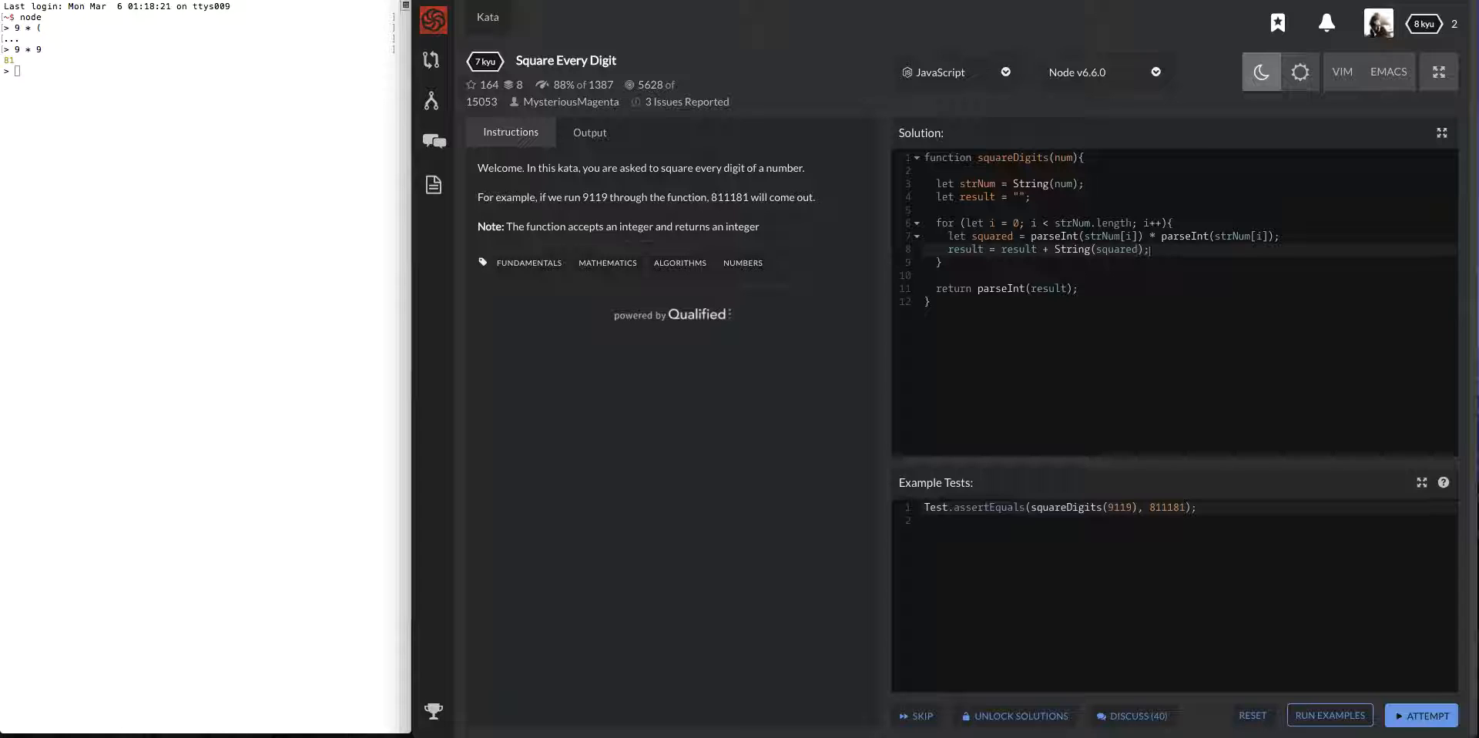
Run Attempt with all three tests passing, then submit the solution as final
left_click(1426, 715)
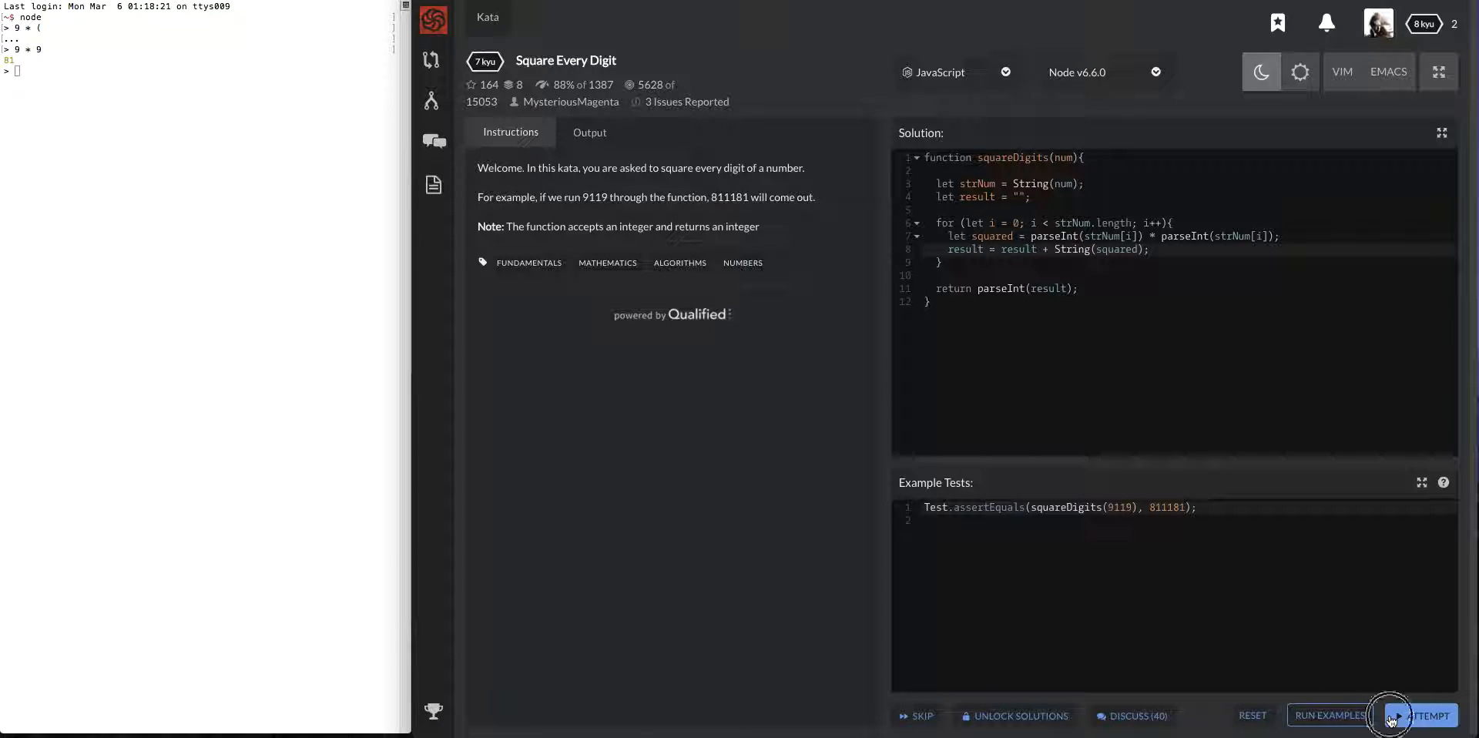
left_click(1422, 714)
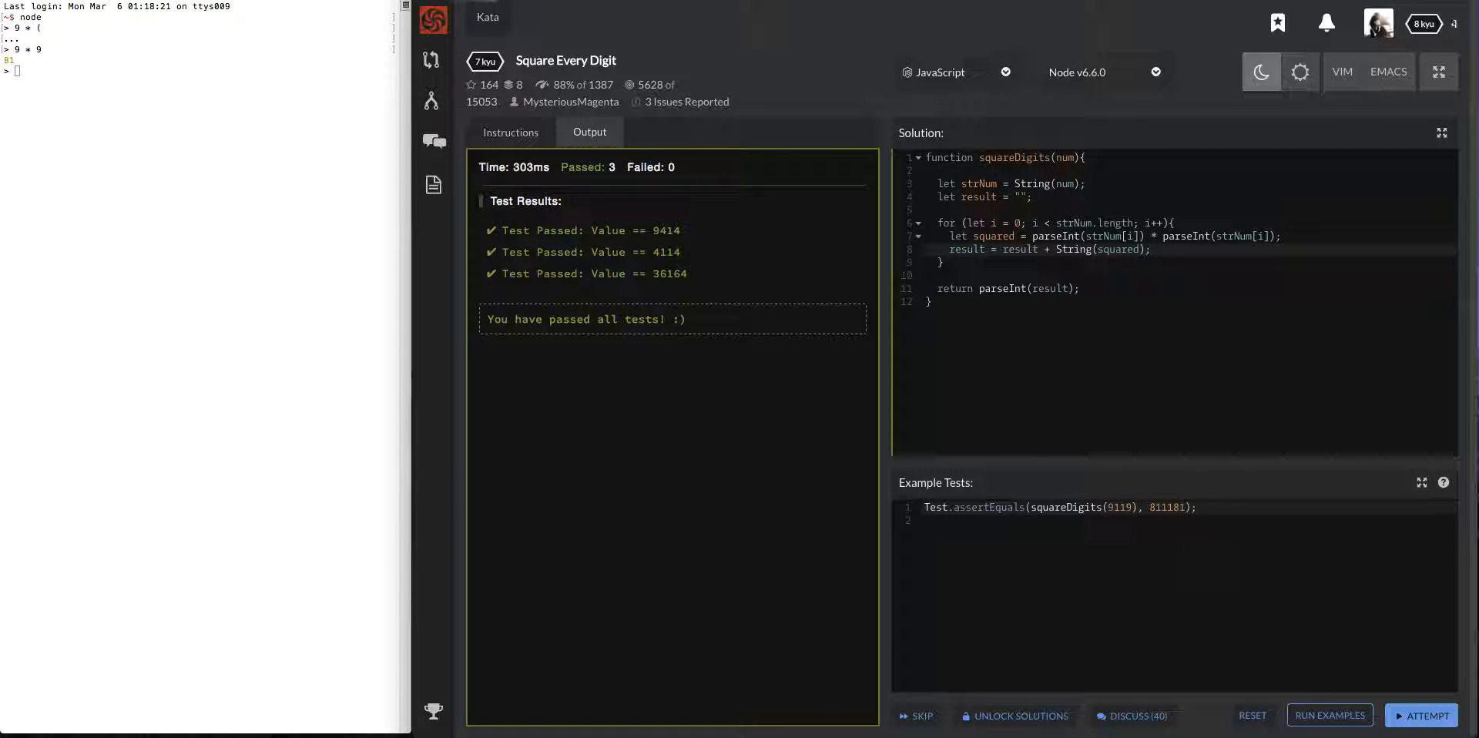
left_click(1421, 715)
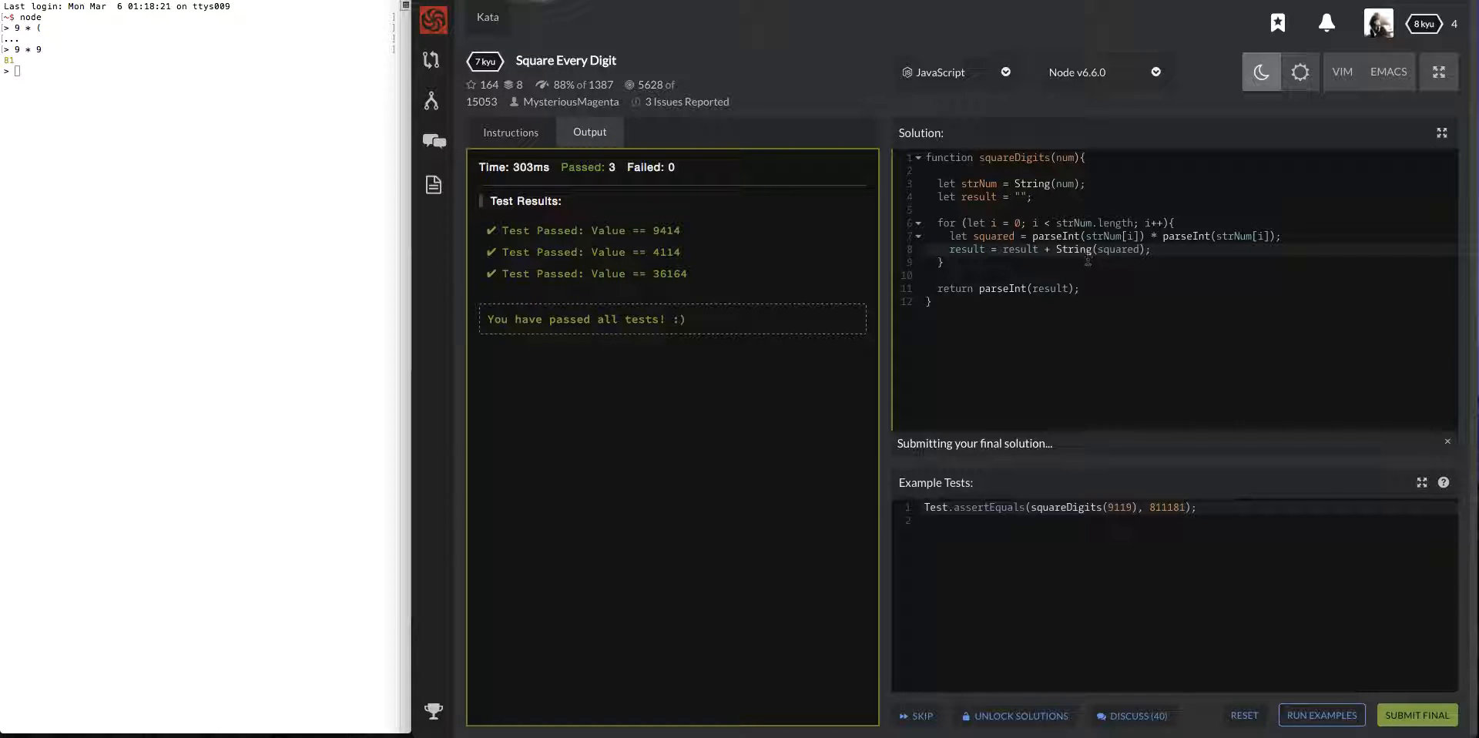
Browse other users' solutions to the kata, then switch to its Details view
left_click(1417, 715)
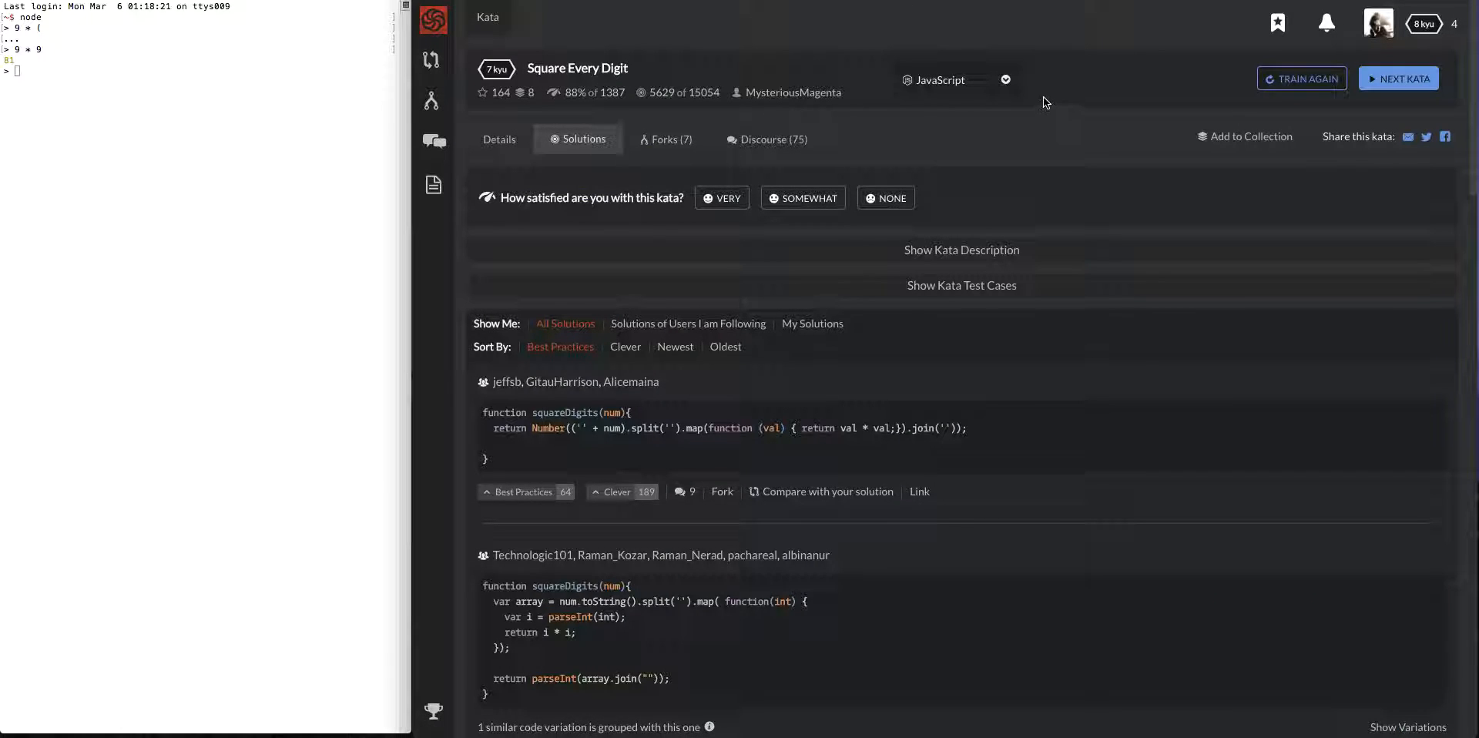
scroll("down", 3)
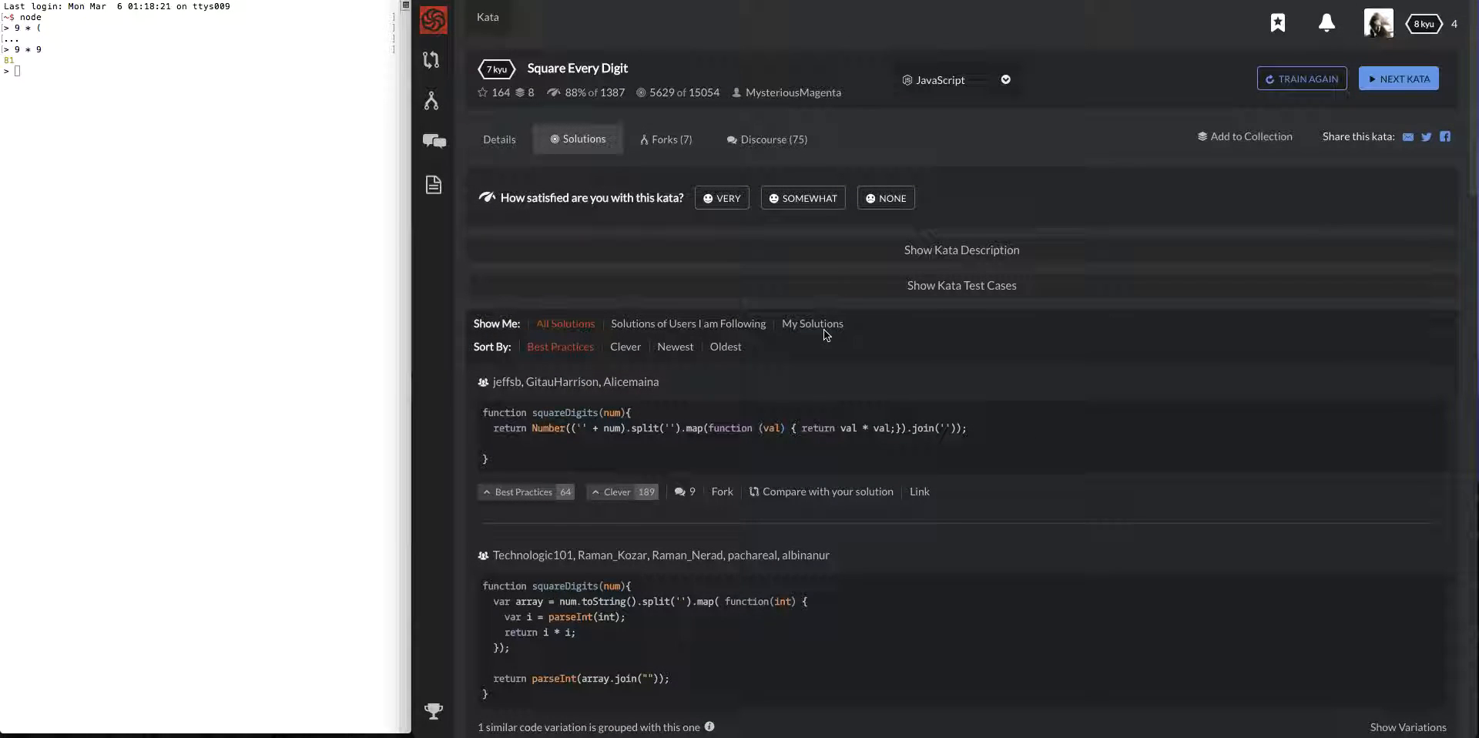
mouse_move(812, 322)
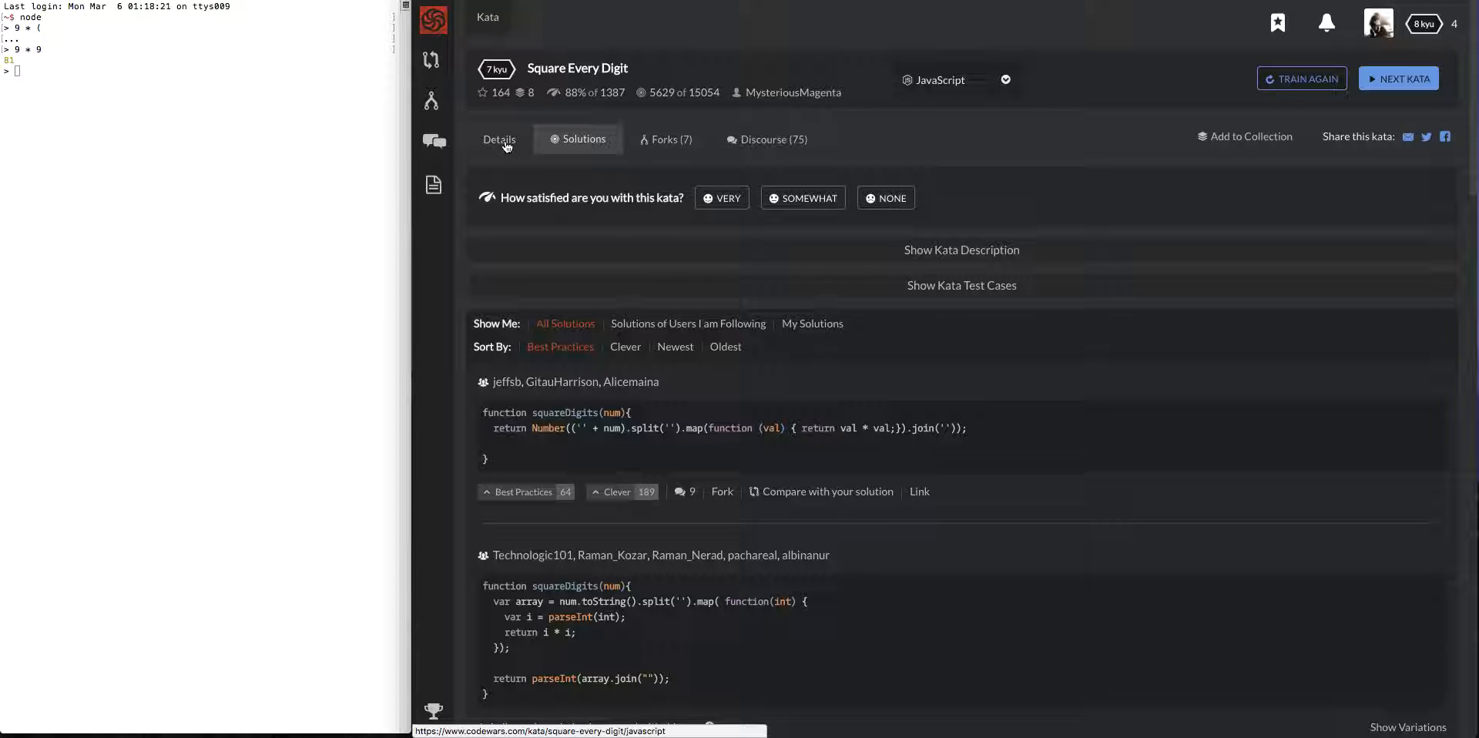
left_click(499, 139)
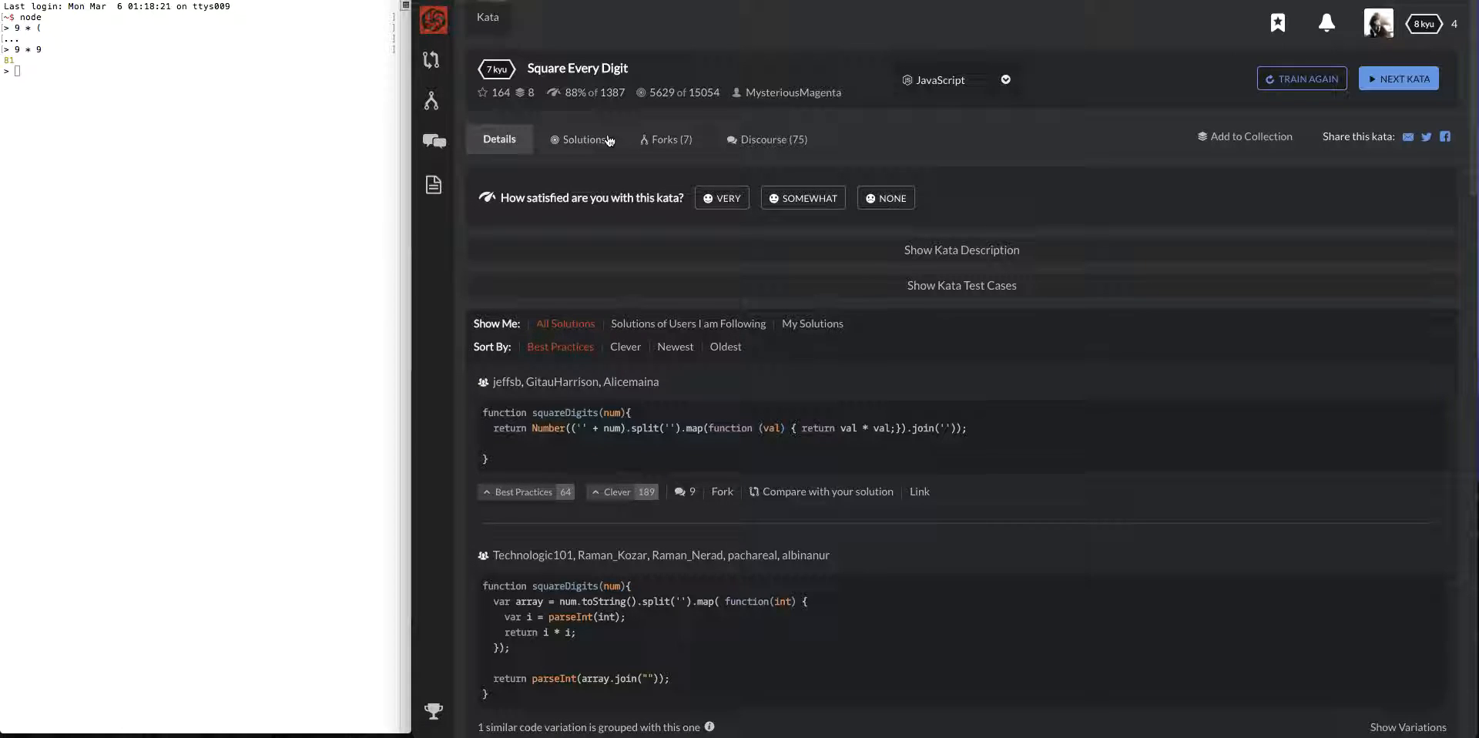